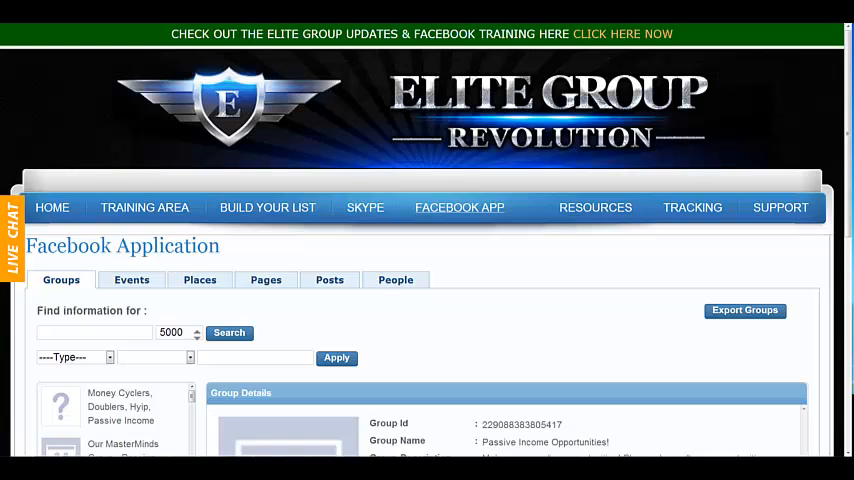
{"action": "mouse_move", "coordinate": [508, 322]}
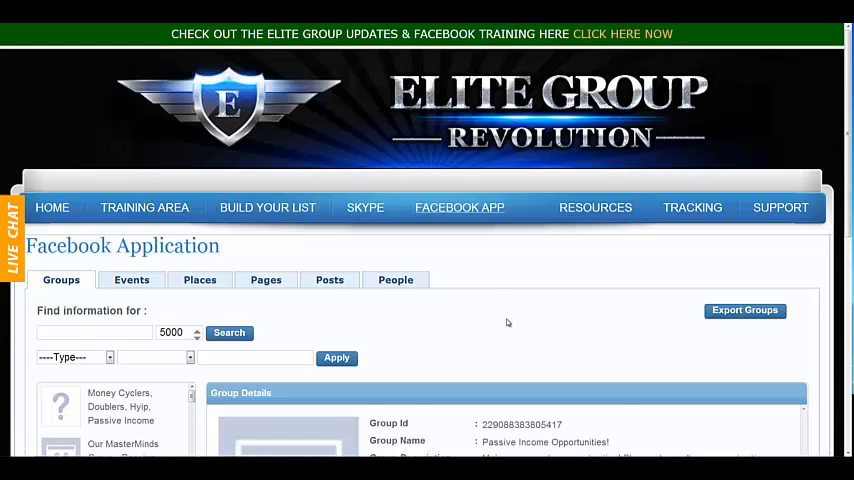
Scroll the reloaded app page with the Groups search field and Group Details blank.
{"action": "scroll", "scroll_direction": "down", "scroll_amount": 3}
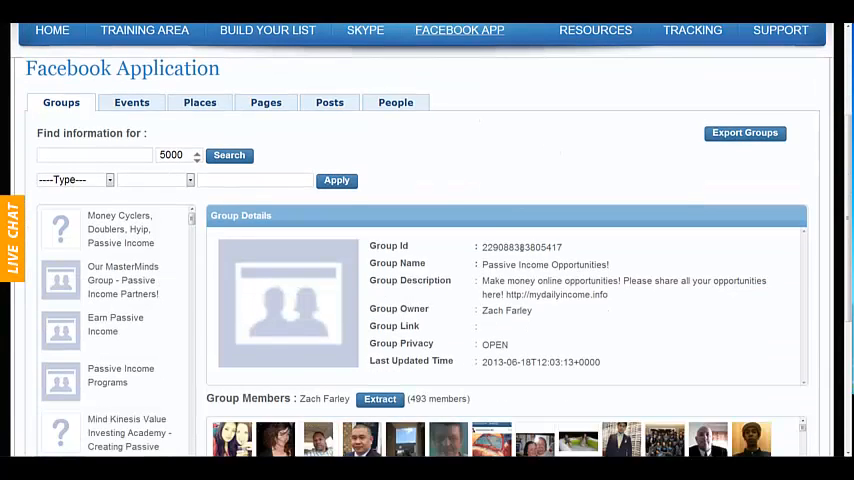
{"action": "scroll", "scroll_direction": "down", "scroll_amount": 3}
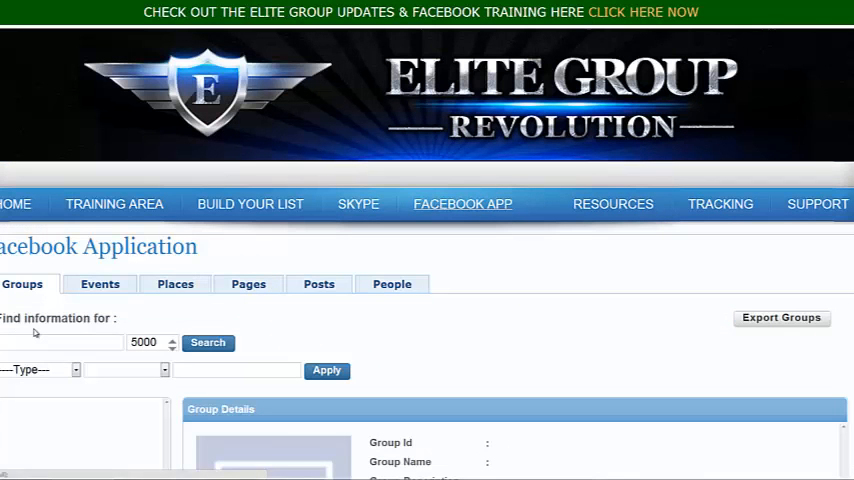
Search groups for 'recurring income' and scroll the matching results.
{"action": "type", "text": "recur"}
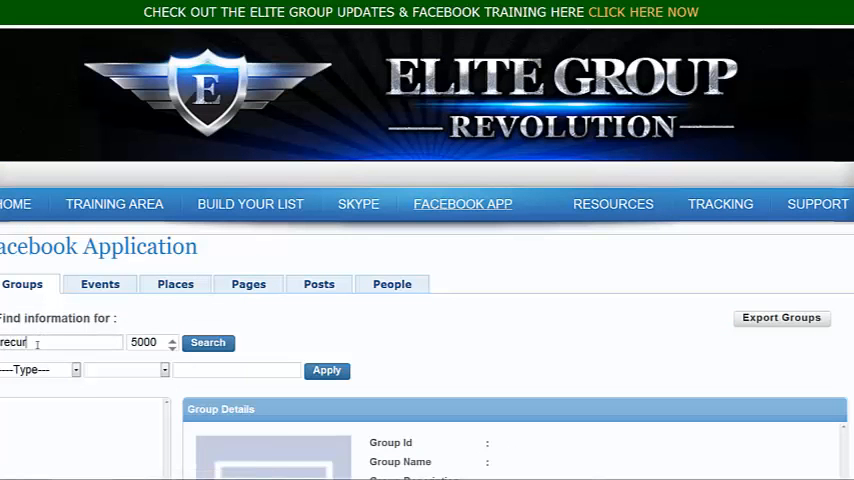
{"action": "type", "text": "recurring income"}
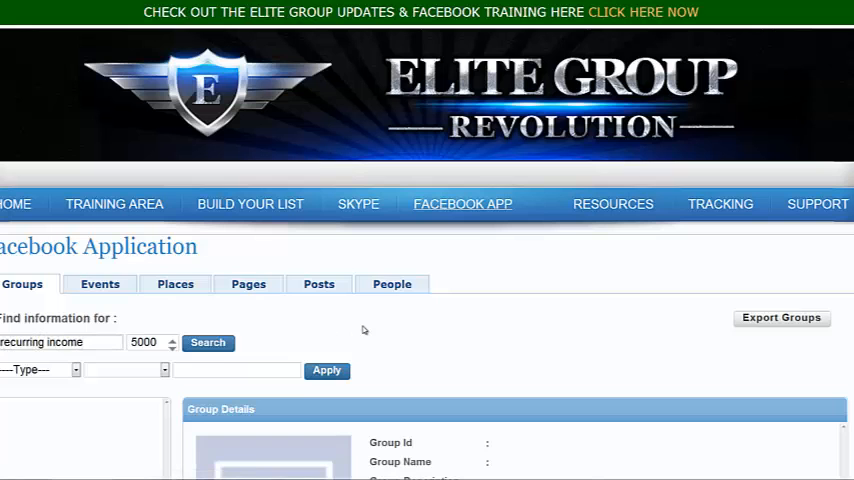
{"action": "scroll", "scroll_direction": "down", "scroll_amount": 3}
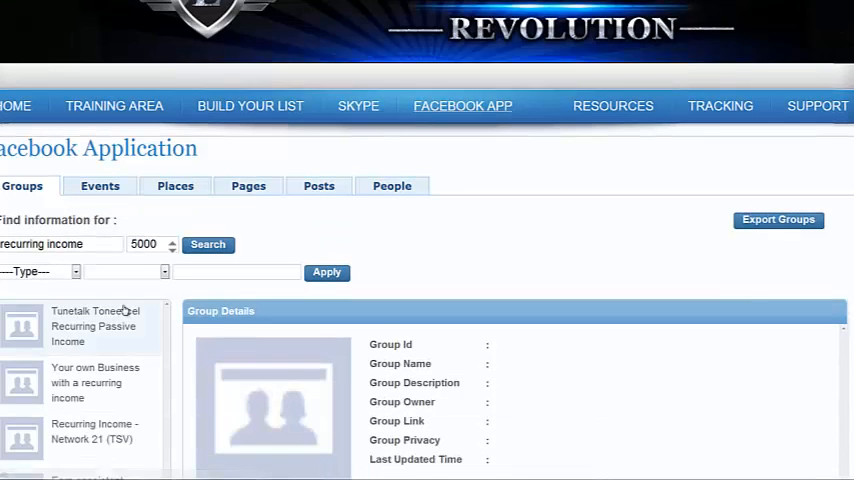
{"action": "scroll", "scroll_direction": "down", "scroll_amount": 3}
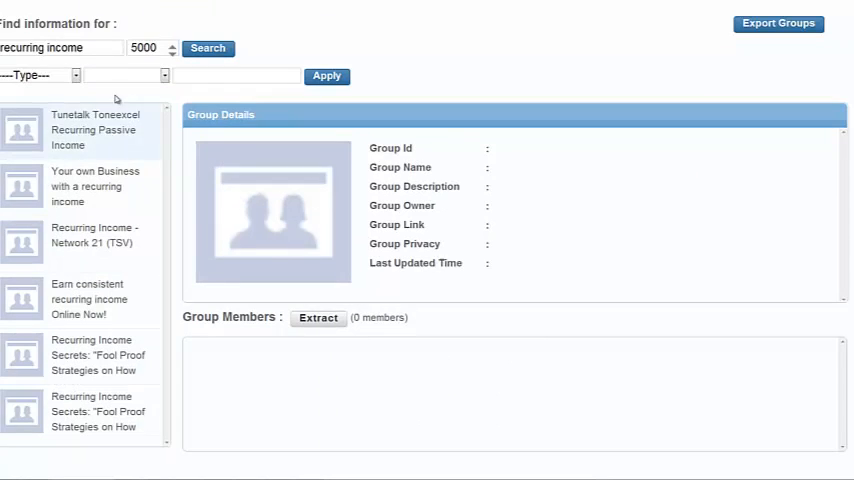
View the Tunetalk Toneexcel recurring income group and browse its Facebook page.
{"action": "left_click", "coordinate": [96, 130]}
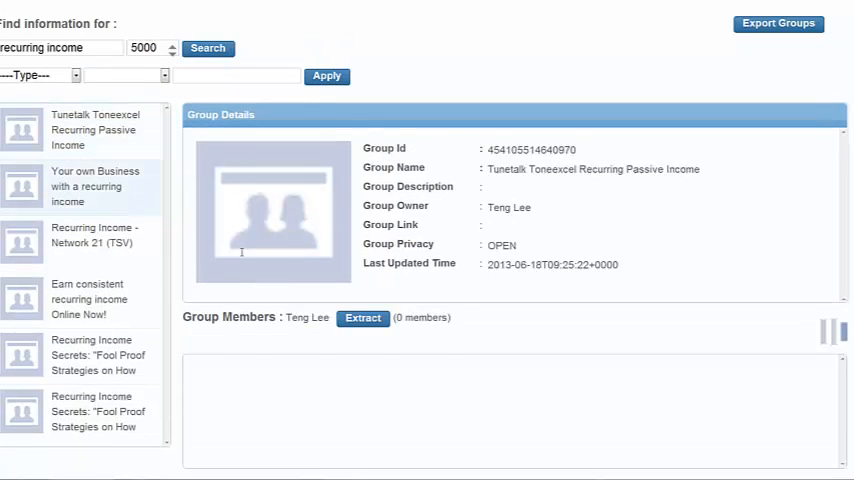
{"action": "left_click", "coordinate": [362, 316]}
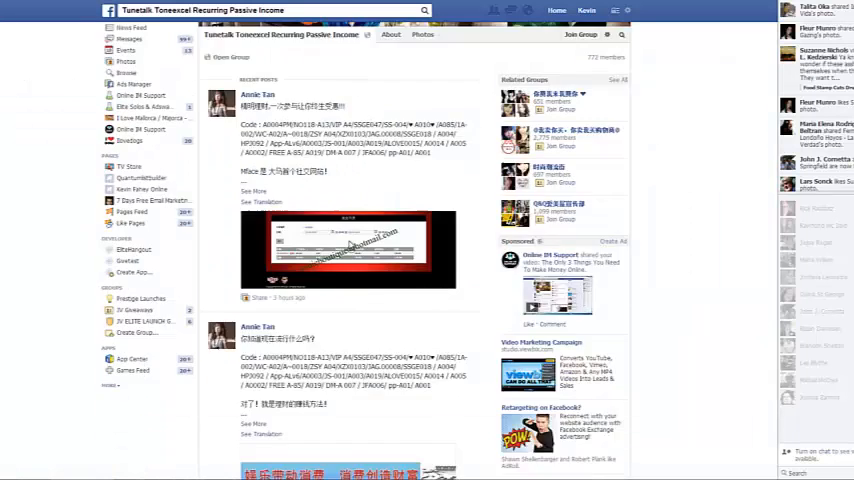
{"action": "scroll", "scroll_direction": "down", "scroll_amount": 3}
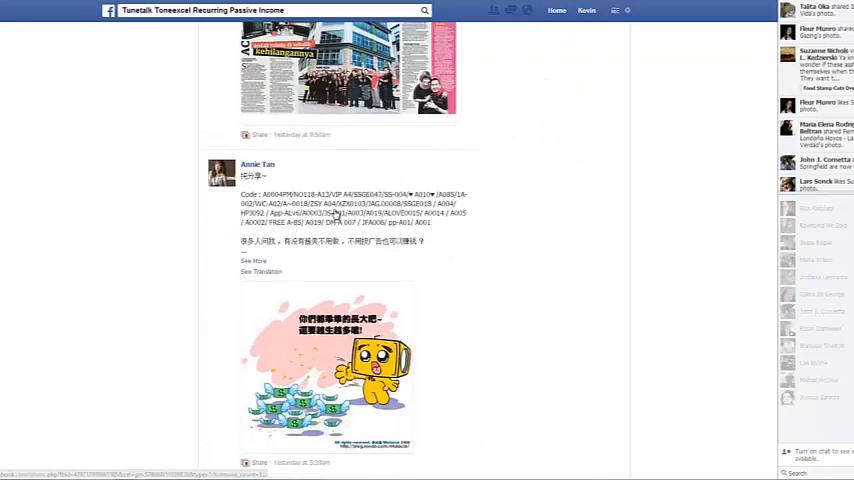
{"action": "scroll", "scroll_direction": "down", "scroll_amount": 3}
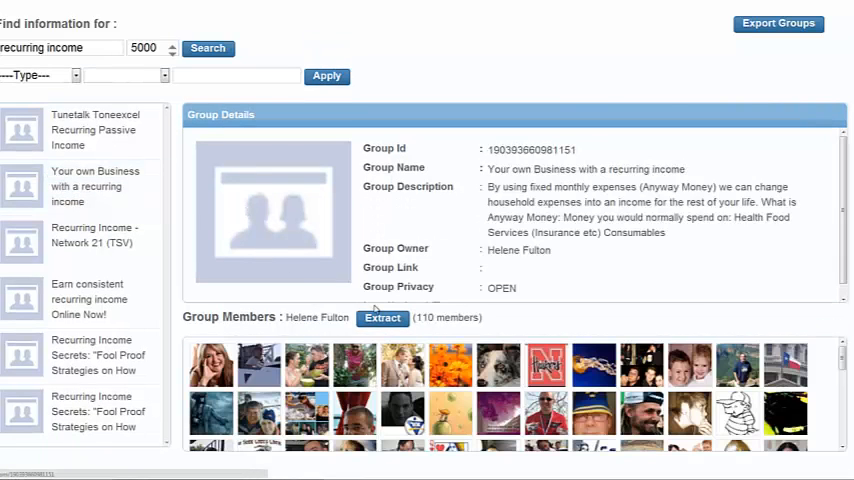
Export the 110 members, then review the Recurring Income - Network 21 (TSV) group description.
{"action": "left_click", "coordinate": [778, 24]}
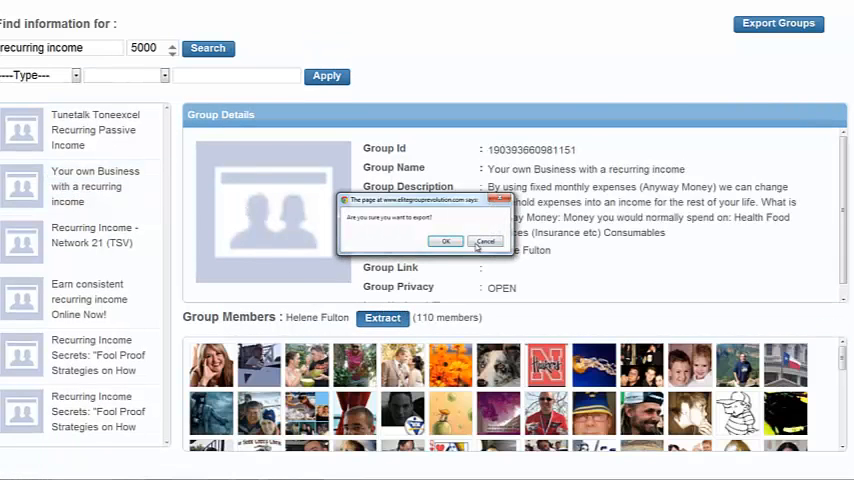
{"action": "left_click", "coordinate": [444, 240]}
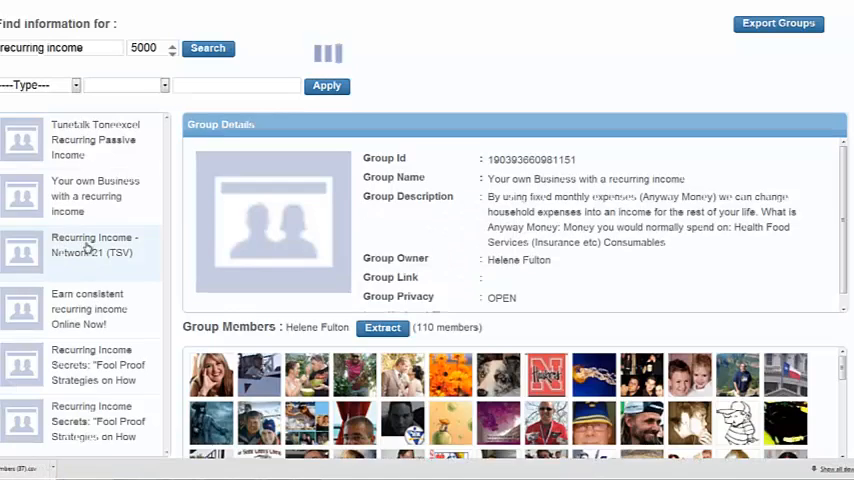
{"action": "left_click", "coordinate": [92, 242]}
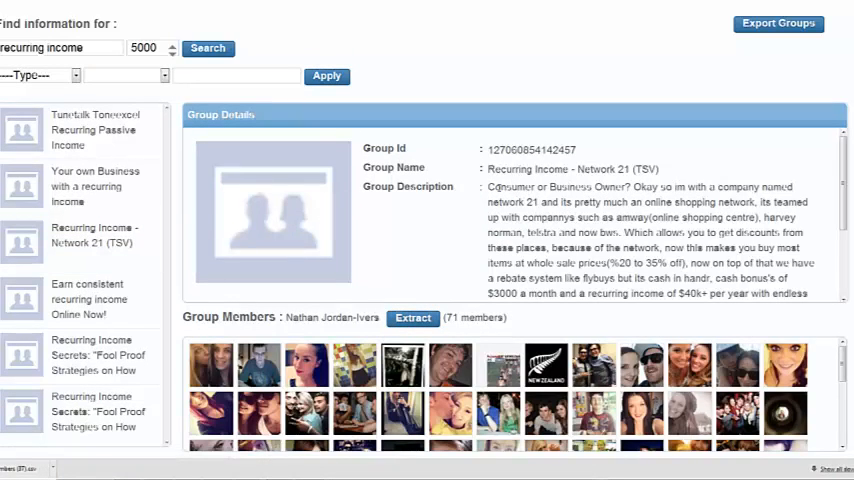
{"action": "left_click_drag", "start_coordinate": [488, 188], "coordinate": [634, 188]}
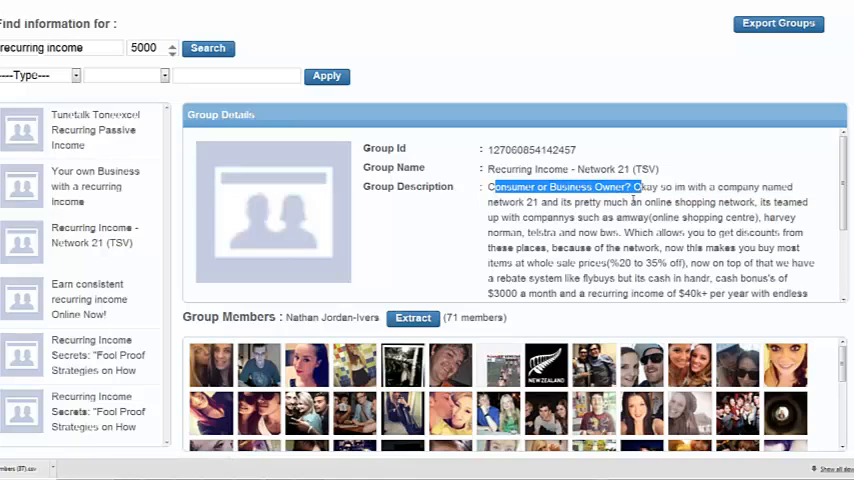
{"action": "scroll", "scroll_direction": "down", "scroll_amount": 3}
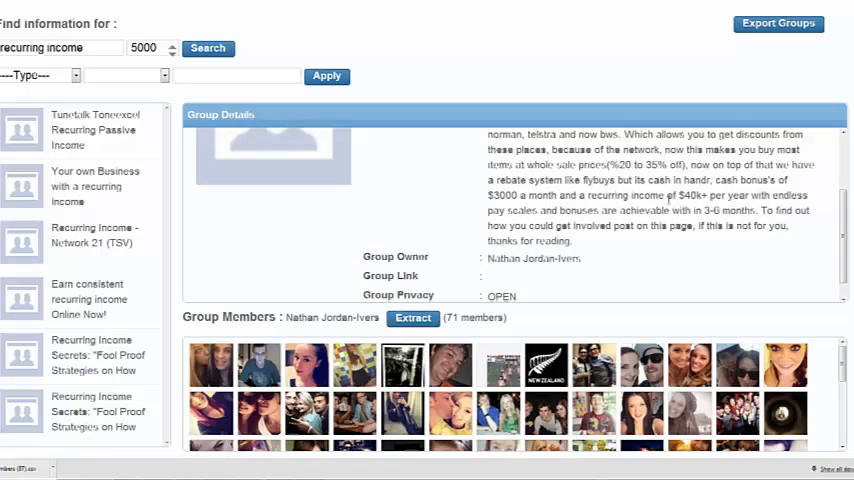
{"action": "scroll", "scroll_direction": "down", "scroll_amount": 3}
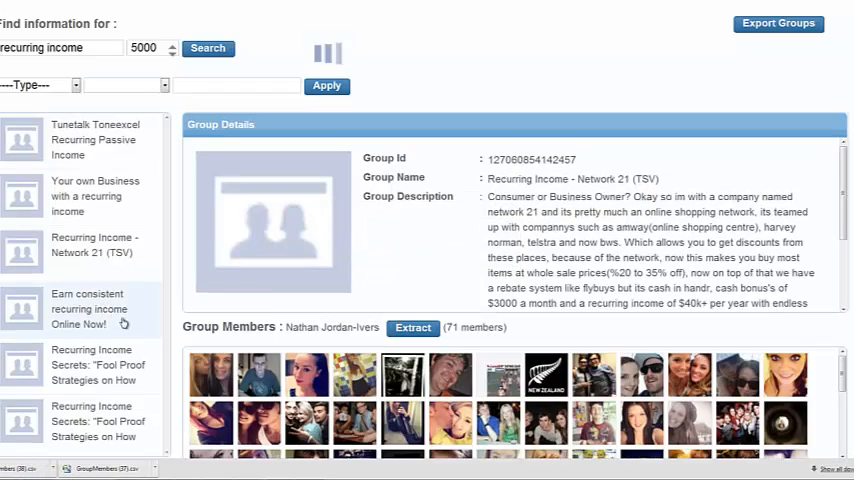
Export members of Earn consistent recurring income Online Now! (12), Recurring Income Secrets (74) and a 64-member group.
{"action": "left_click", "coordinate": [88, 308]}
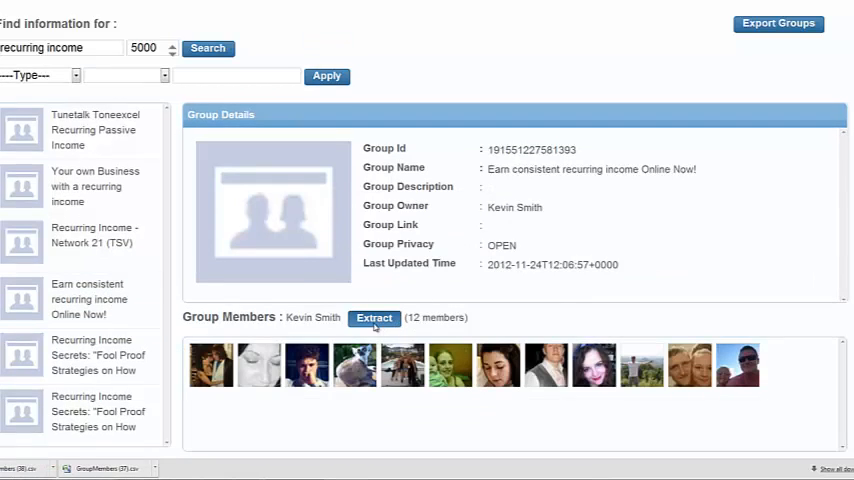
{"action": "left_click", "coordinate": [374, 318]}
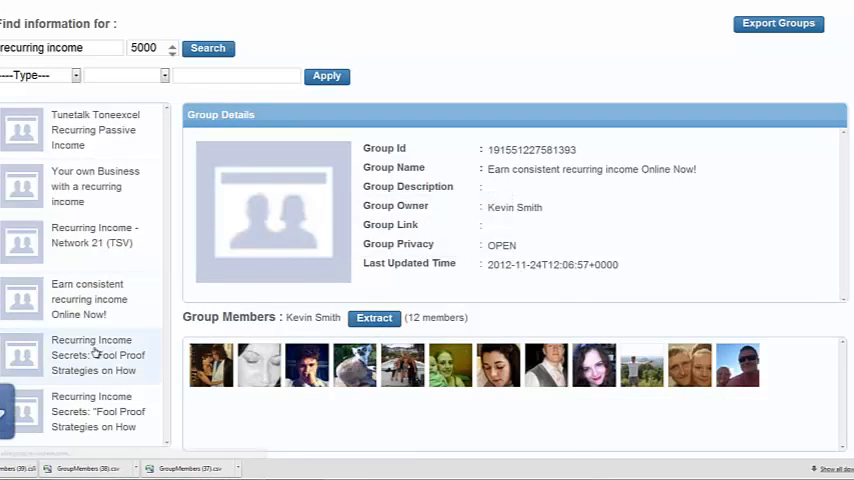
{"action": "left_click", "coordinate": [96, 354]}
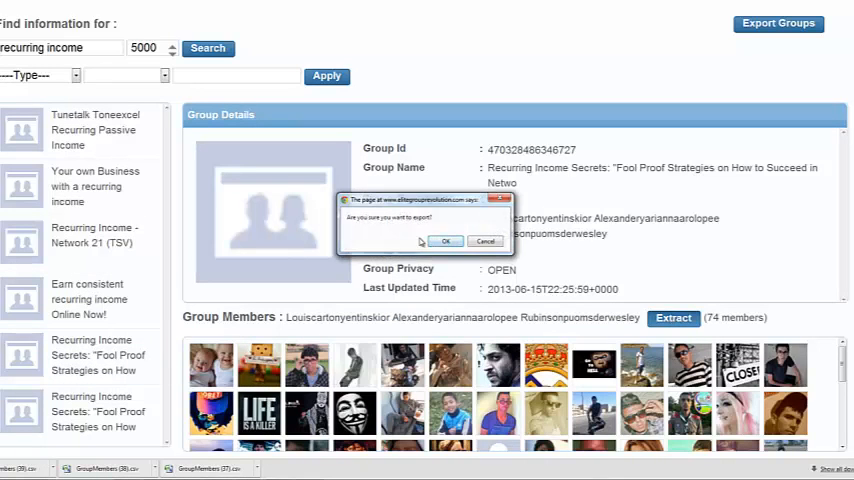
{"action": "left_click", "coordinate": [446, 240]}
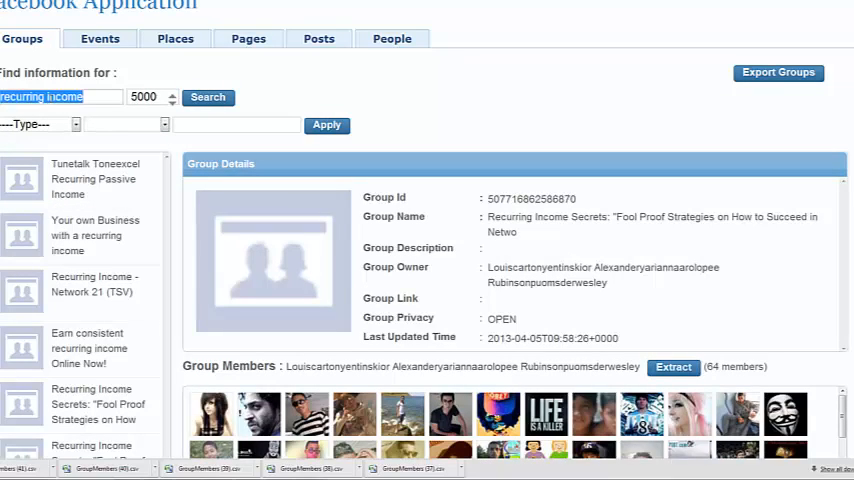
{"action": "left_click", "coordinate": [100, 38]}
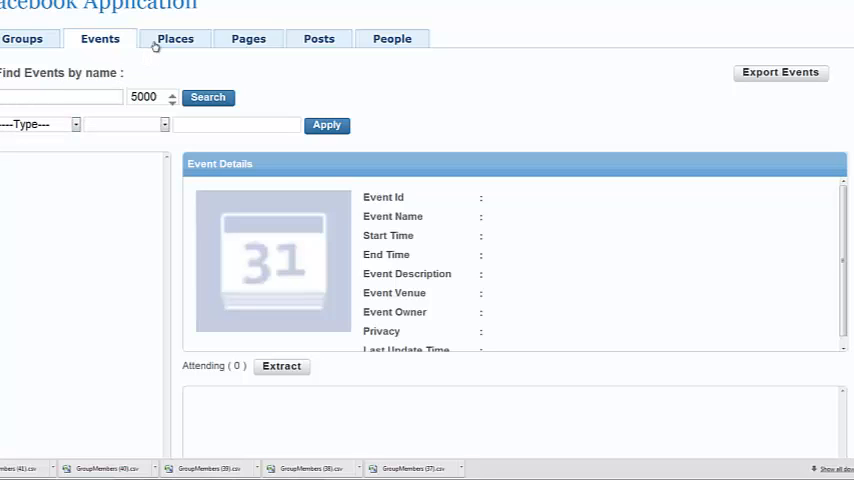
Search Facebook pages for 'recurring income' and view RECURRING INCOME SECRETS details.
{"action": "left_click", "coordinate": [176, 38]}
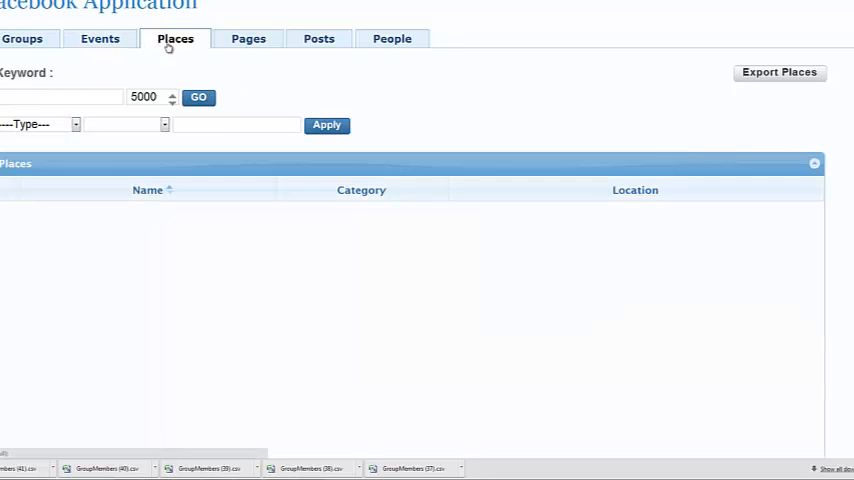
{"action": "left_click", "coordinate": [248, 38]}
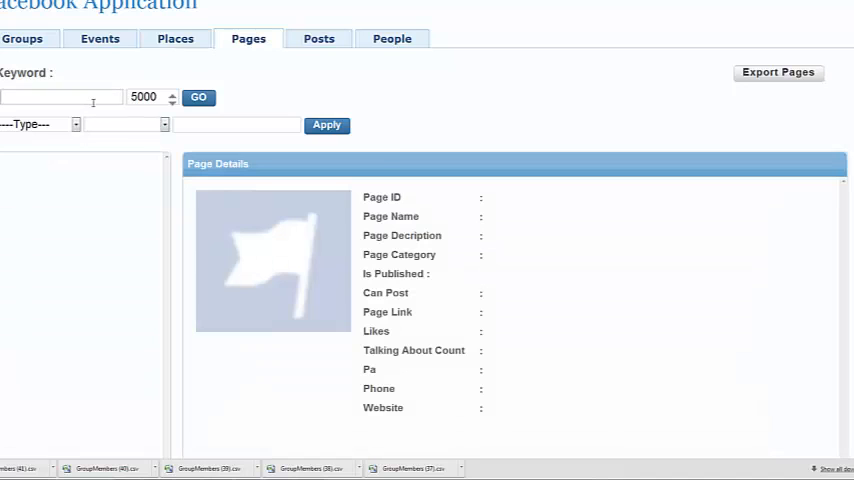
{"action": "type", "text": "recurring income"}
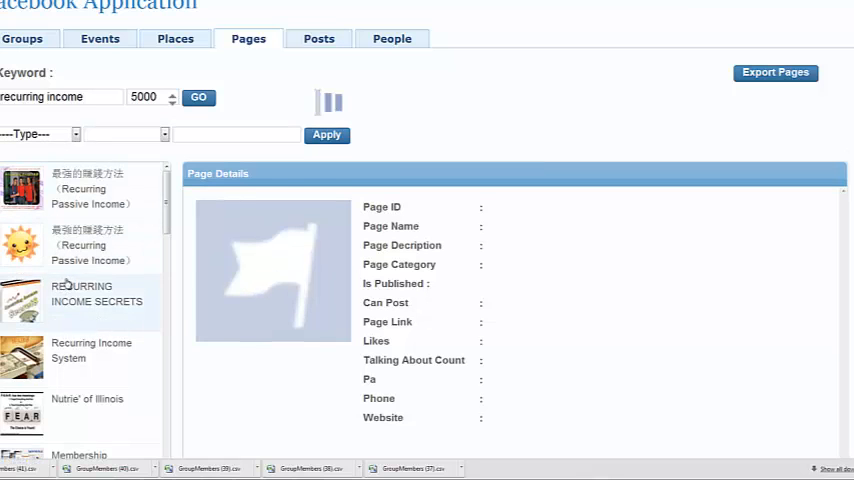
{"action": "left_click", "coordinate": [96, 292]}
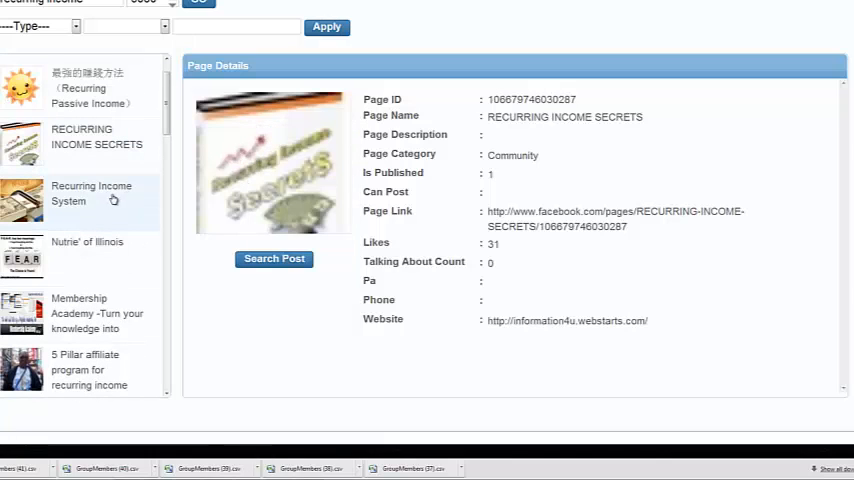
Check Recurring Income System and Membership Academy details and view Membership Academy's posts.
{"action": "left_click", "coordinate": [92, 192]}
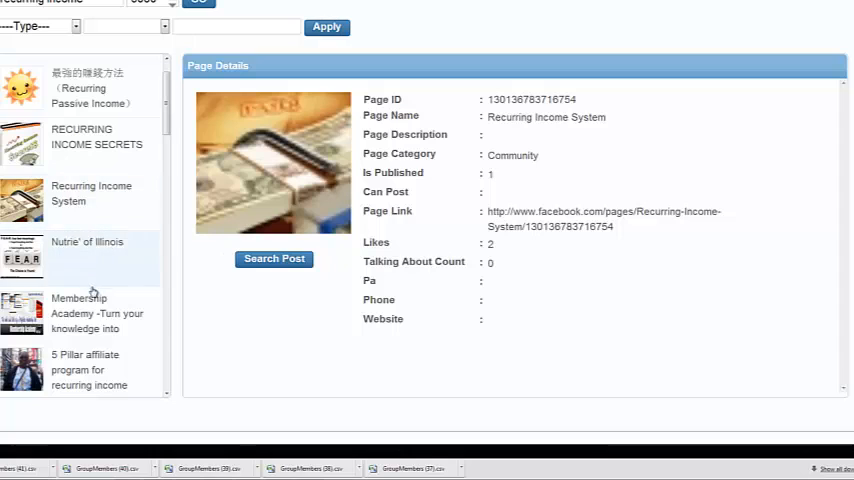
{"action": "left_click", "coordinate": [96, 312]}
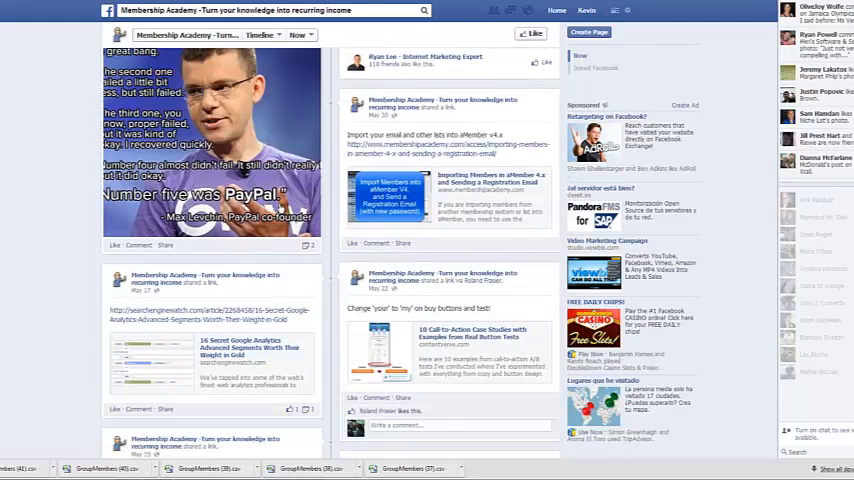
{"action": "scroll", "scroll_direction": "down", "scroll_amount": 3}
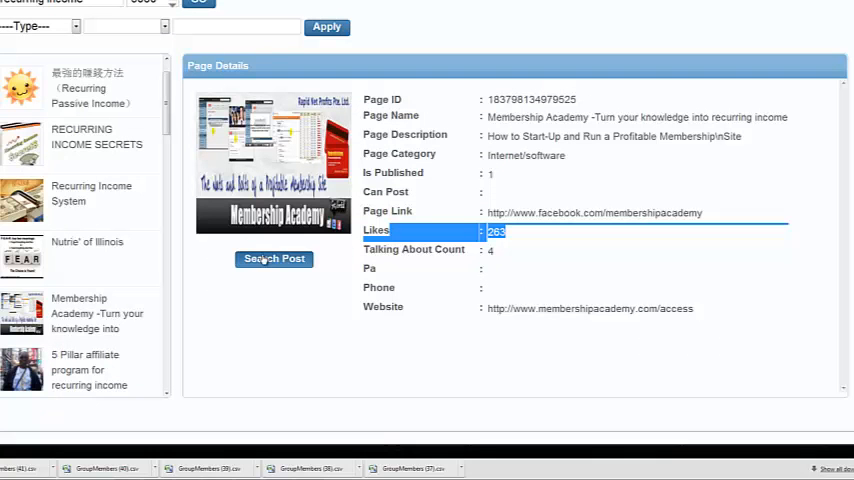
{"action": "left_click", "coordinate": [274, 258]}
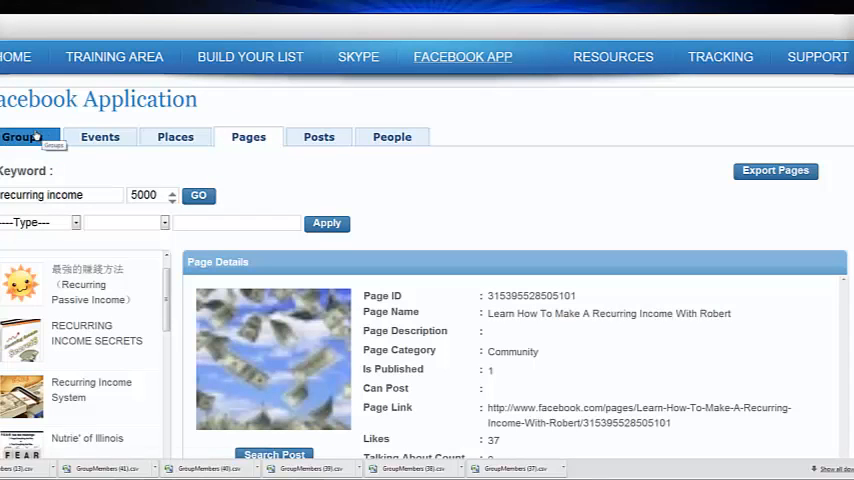
Search groups for 'passive income' and show the Earn Passive Income group details.
{"action": "left_click", "coordinate": [22, 136]}
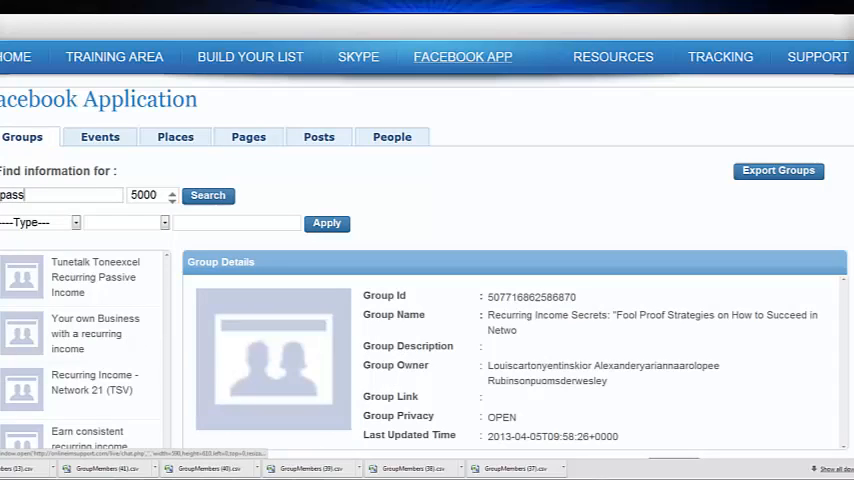
{"action": "type", "text": "passive income"}
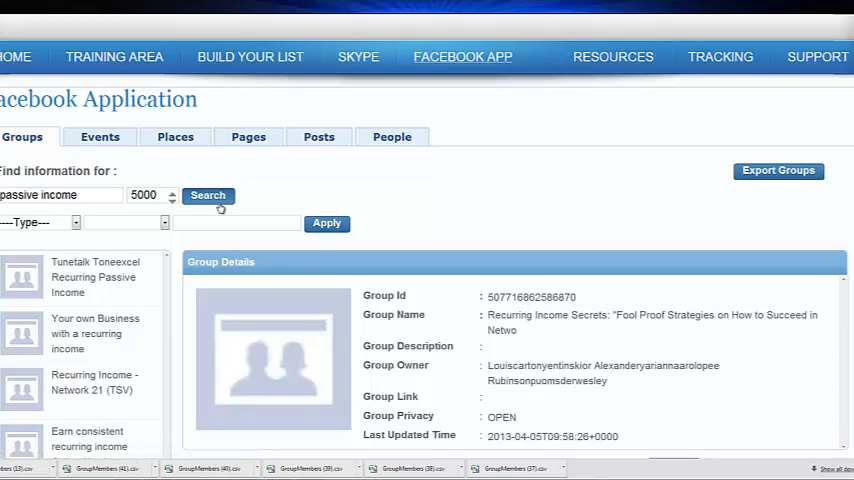
{"action": "scroll", "scroll_direction": "down", "scroll_amount": 3}
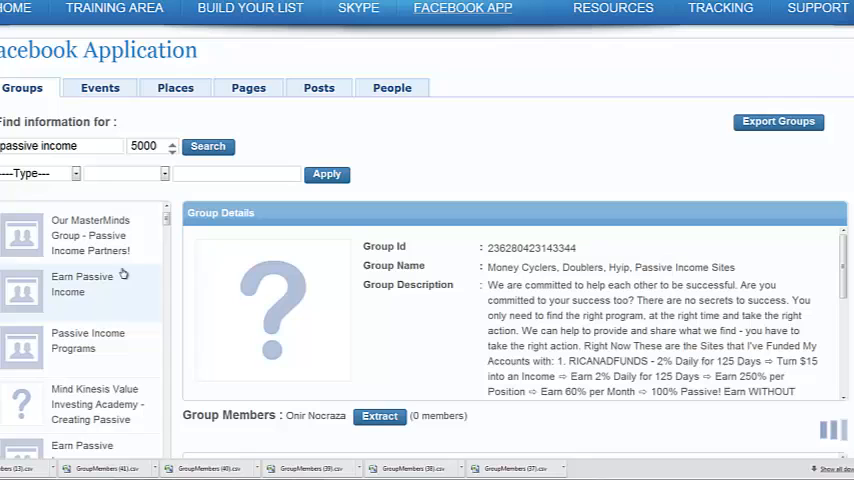
{"action": "left_click", "coordinate": [380, 416]}
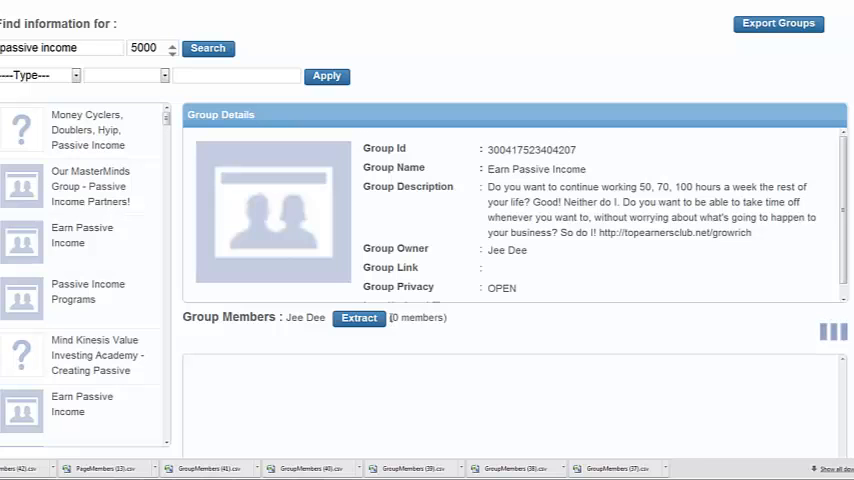
Browse the Earn Passive Income group's posts on Facebook.
{"action": "left_click", "coordinate": [358, 316]}
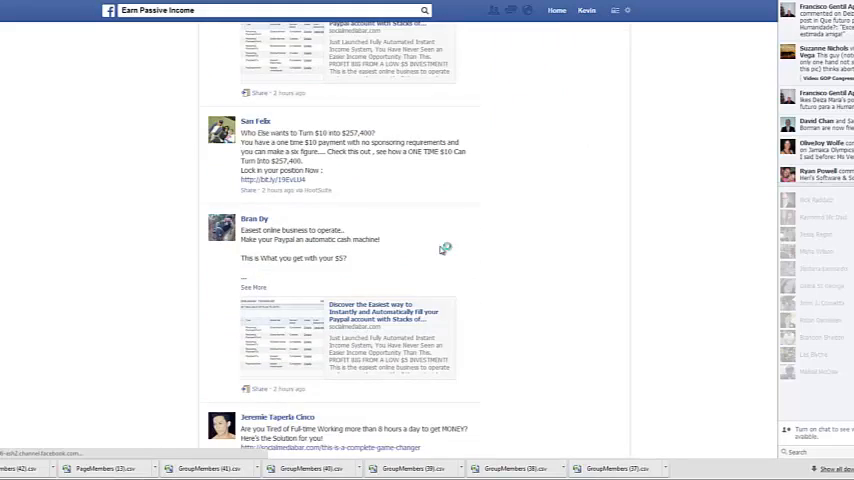
{"action": "scroll", "scroll_direction": "down", "scroll_amount": 3}
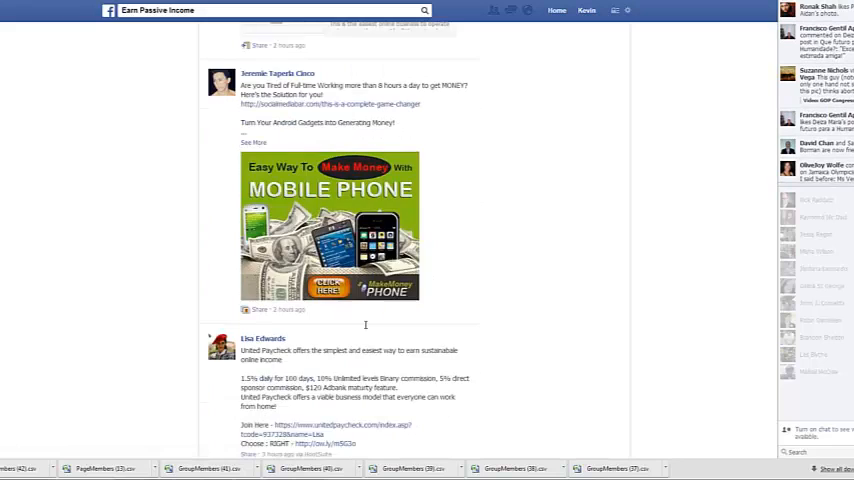
{"action": "scroll", "scroll_direction": "down", "scroll_amount": 3}
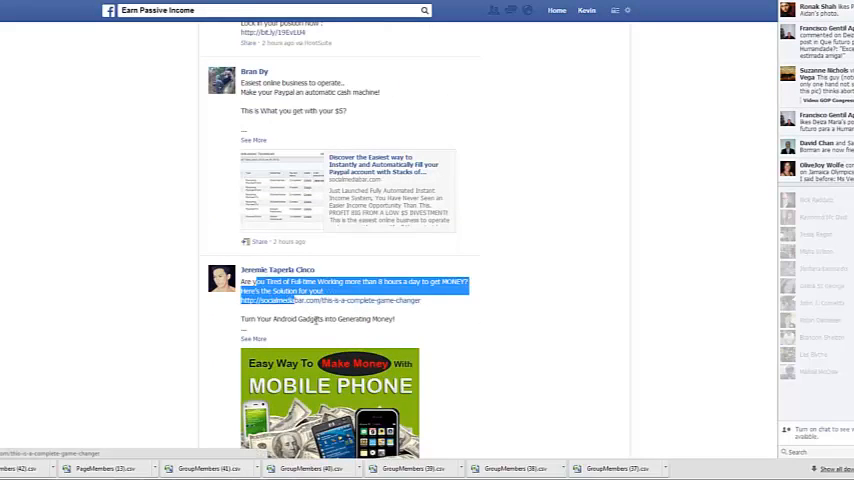
{"action": "scroll", "scroll_direction": "down", "scroll_amount": 3}
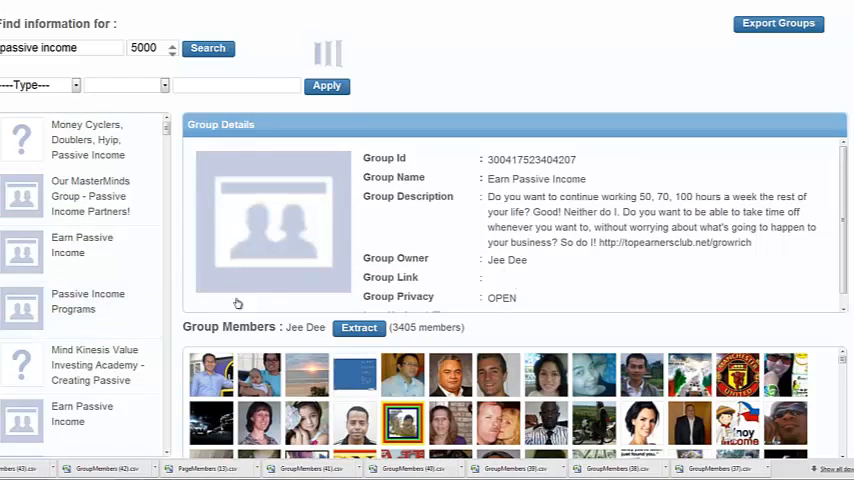
View Passive Income Programs and Earn Passive Income groups and extract the latter's members.
{"action": "left_click", "coordinate": [88, 300]}
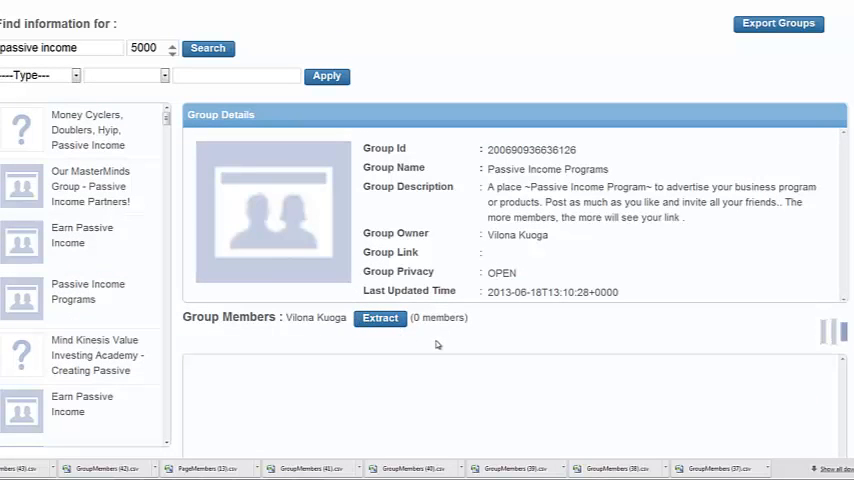
{"action": "left_click", "coordinate": [380, 316]}
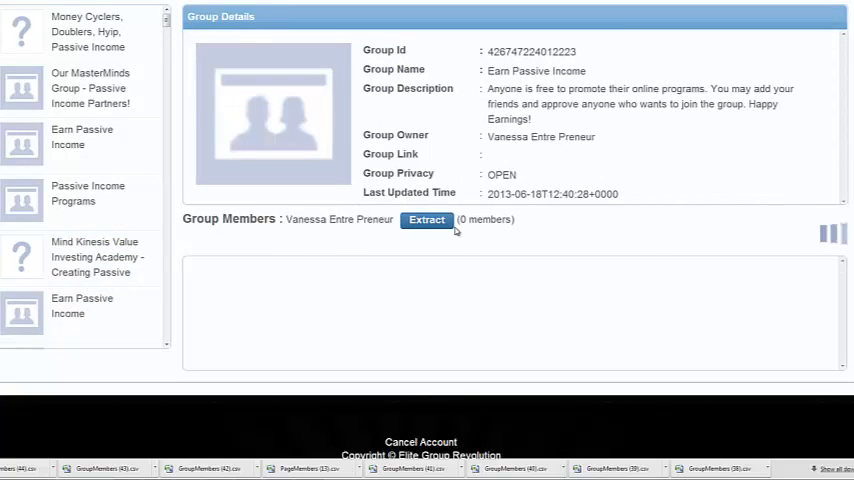
{"action": "left_click", "coordinate": [426, 220]}
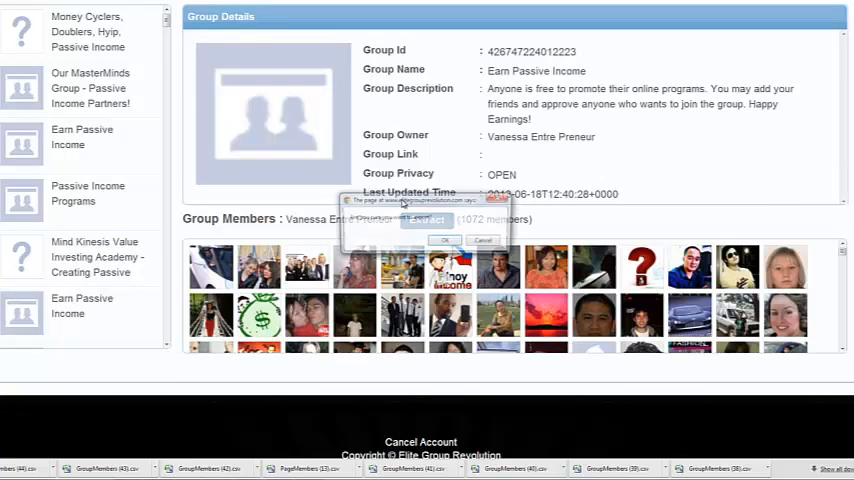
{"action": "left_click", "coordinate": [444, 240]}
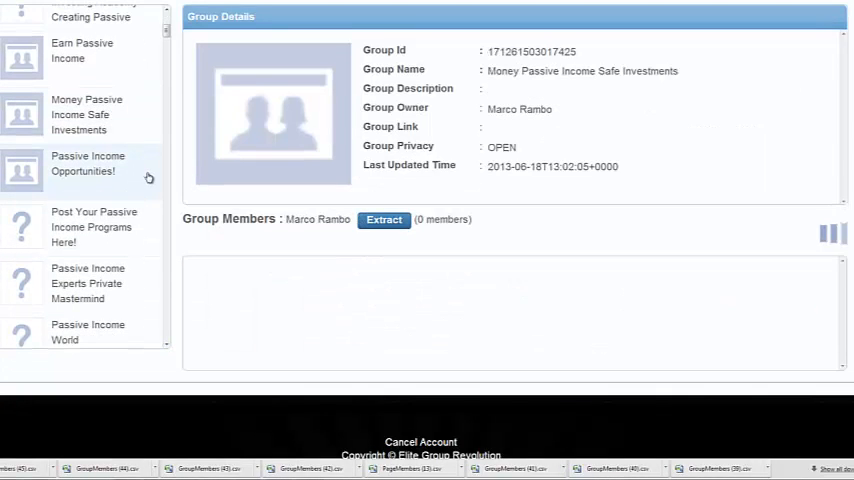
Export 531 Money Passive Income Safe Investments members and check the closed Passive Income Experts Private Mastermind group.
{"action": "left_click", "coordinate": [384, 220]}
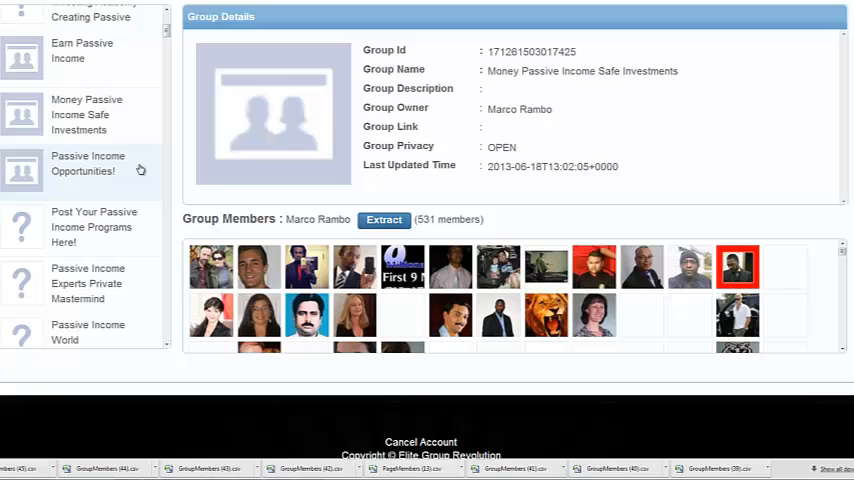
{"action": "left_click", "coordinate": [384, 220]}
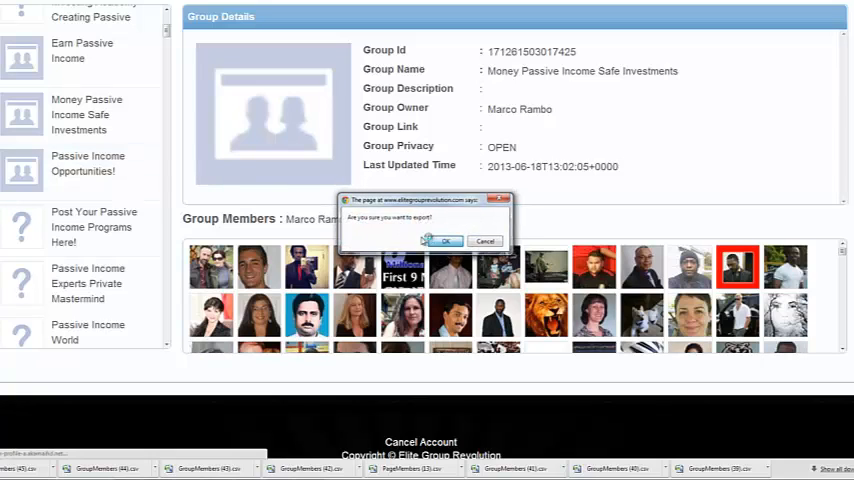
{"action": "left_click", "coordinate": [444, 240]}
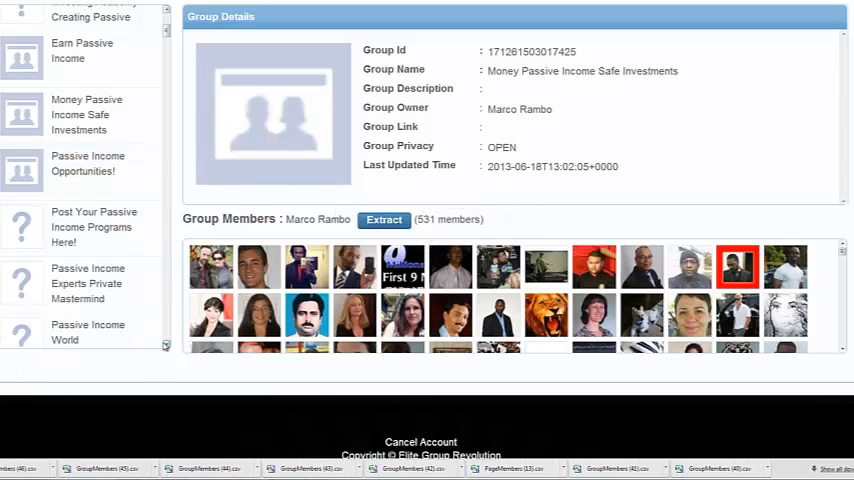
{"action": "left_click", "coordinate": [88, 284]}
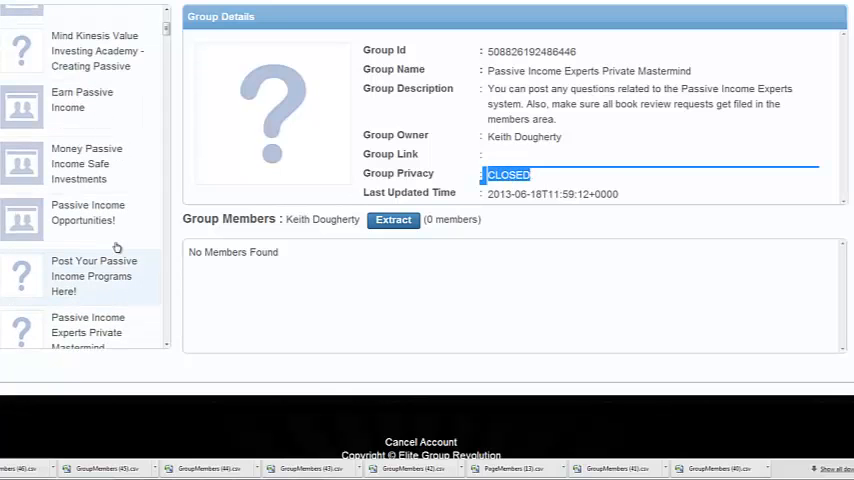
{"action": "scroll", "scroll_direction": "down", "scroll_amount": 3}
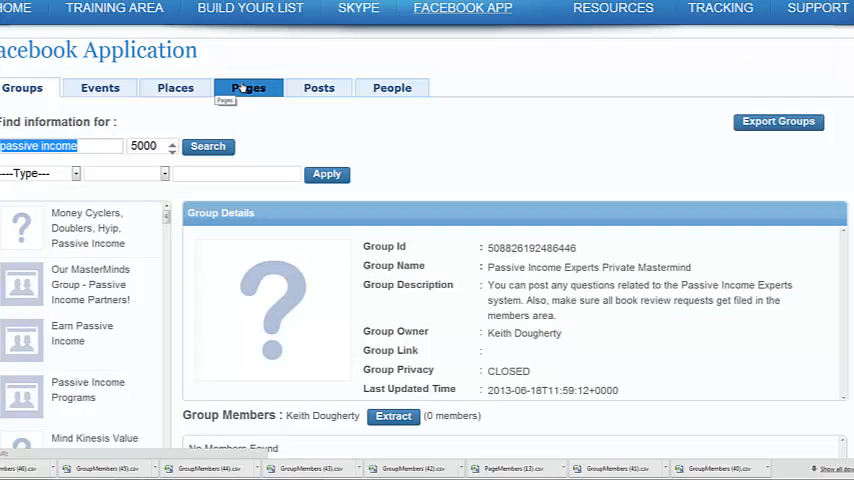
Search pages for 'passive income' and open Passive Income Formula on Facebook in a new tab.
{"action": "left_click", "coordinate": [248, 88]}
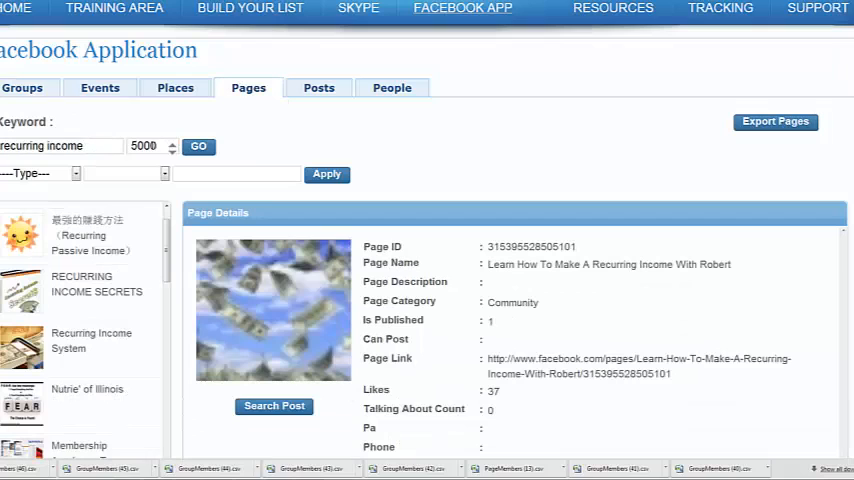
{"action": "type", "text": "passive income"}
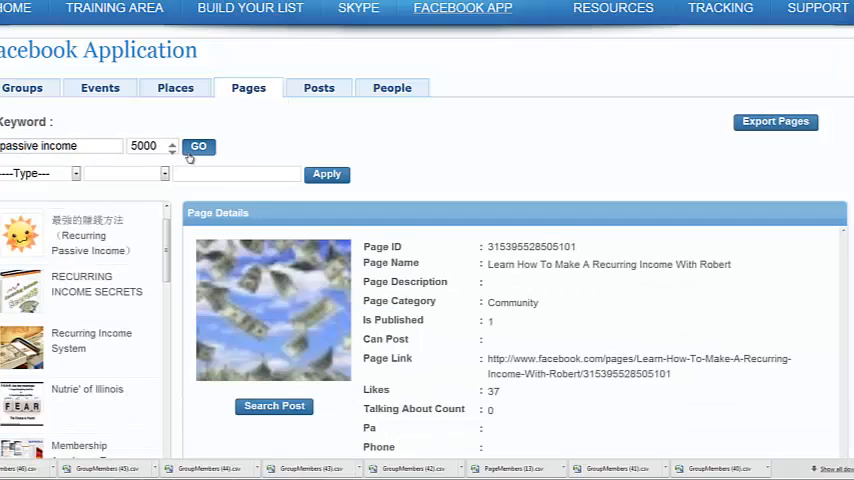
{"action": "left_click", "coordinate": [198, 146]}
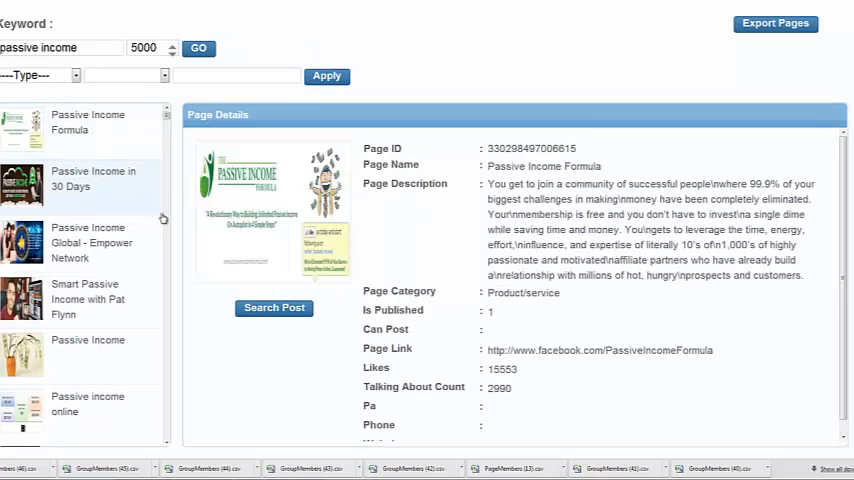
{"action": "right_click", "coordinate": [276, 210]}
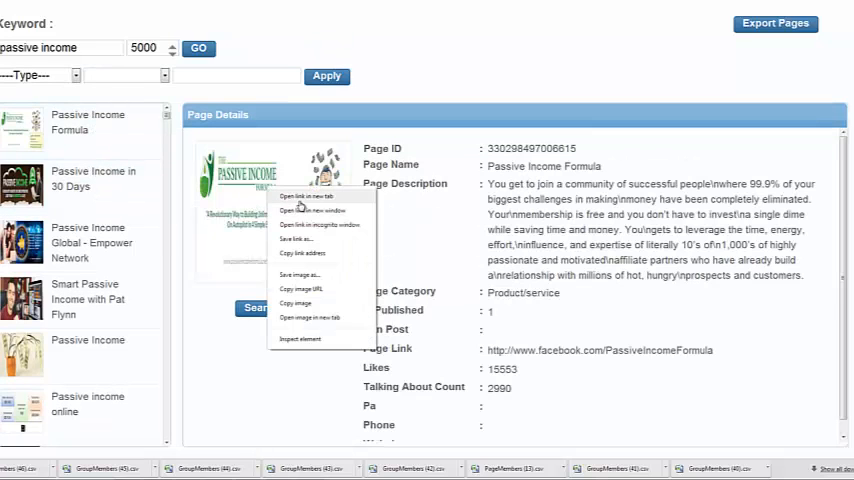
{"action": "left_click", "coordinate": [304, 196]}
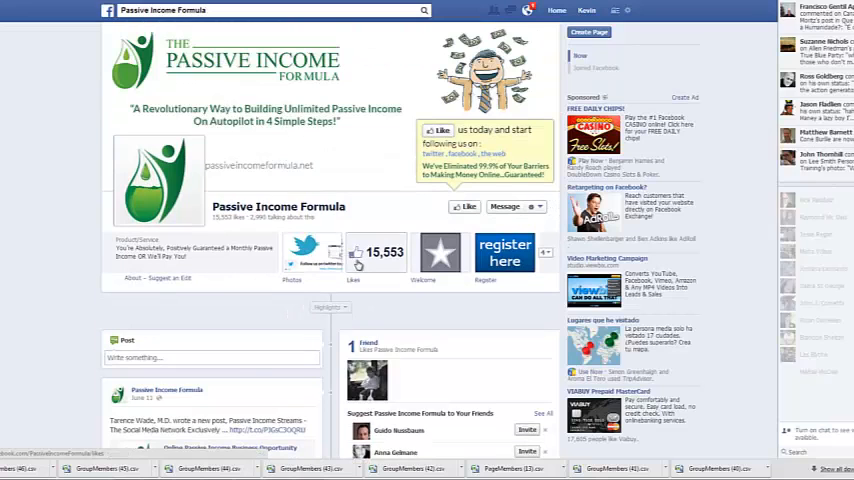
Scroll through the Passive Income Formula Facebook timeline posts.
{"action": "scroll", "scroll_direction": "down", "scroll_amount": 3}
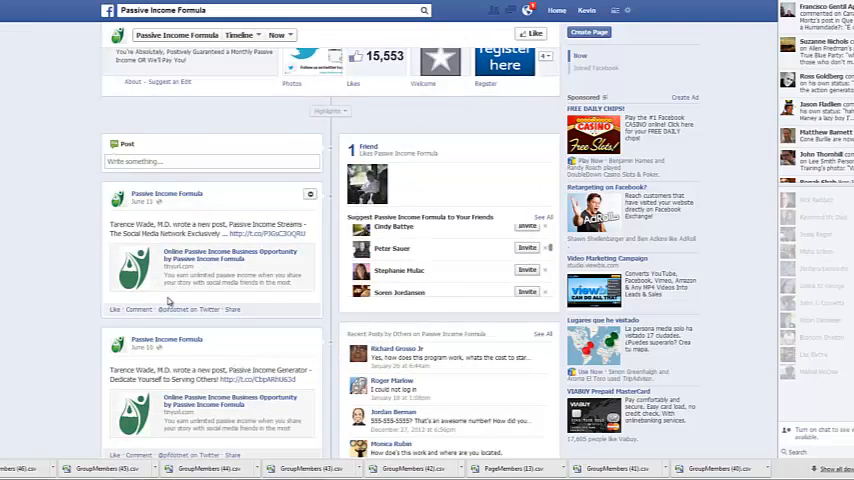
{"action": "scroll", "scroll_direction": "down", "scroll_amount": 3}
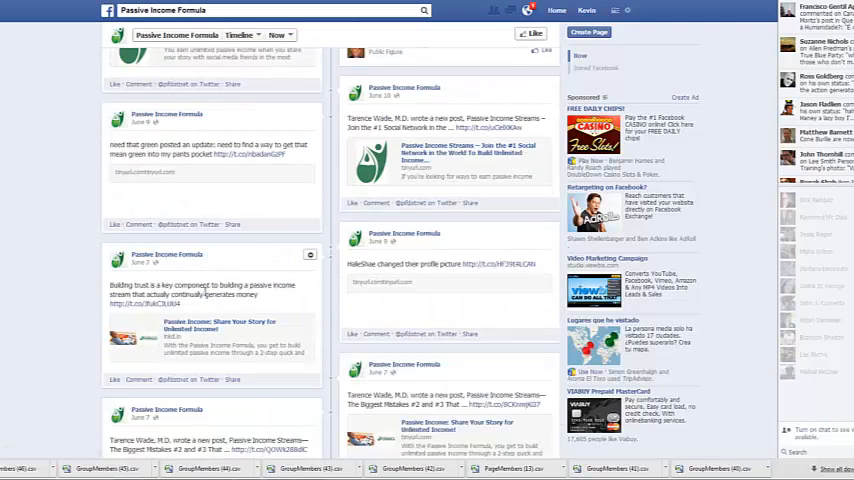
{"action": "scroll", "scroll_direction": "down", "scroll_amount": 3}
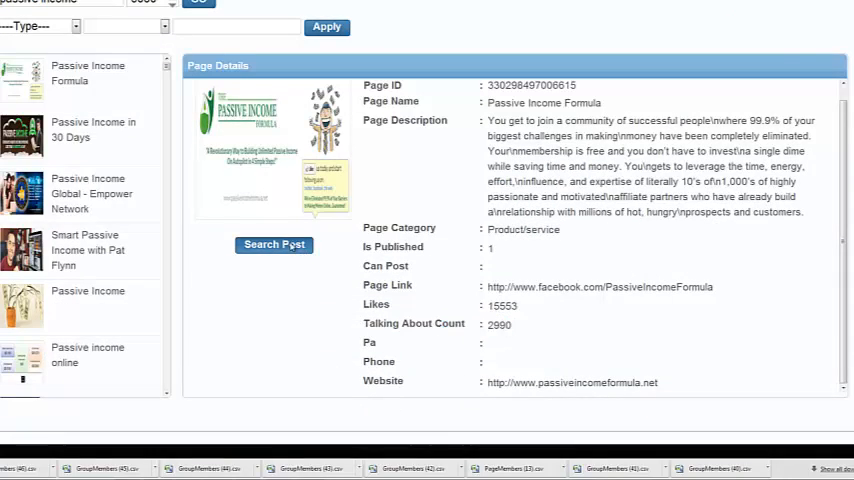
Search Passive Income Formula's 124 posts and export its members.
{"action": "left_click", "coordinate": [274, 244]}
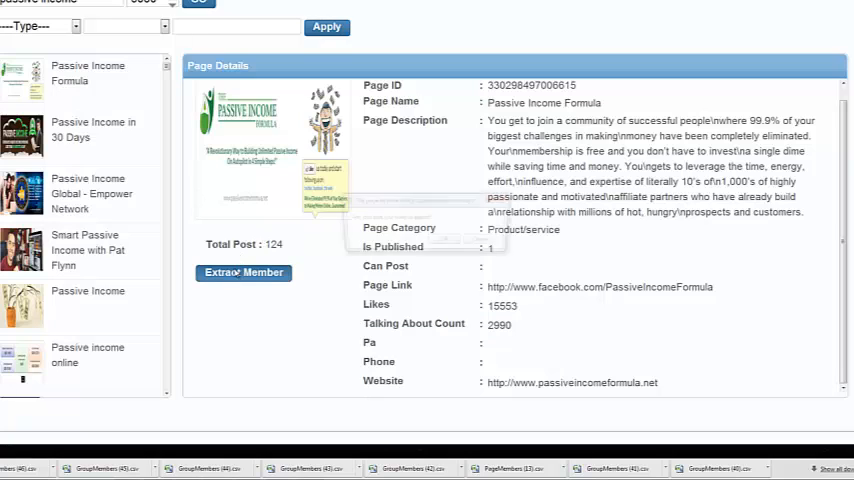
{"action": "left_click", "coordinate": [242, 272]}
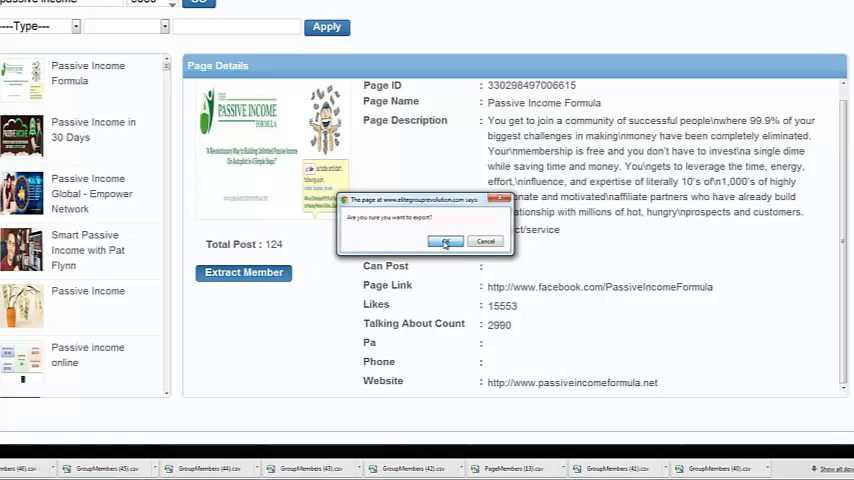
{"action": "left_click", "coordinate": [446, 240]}
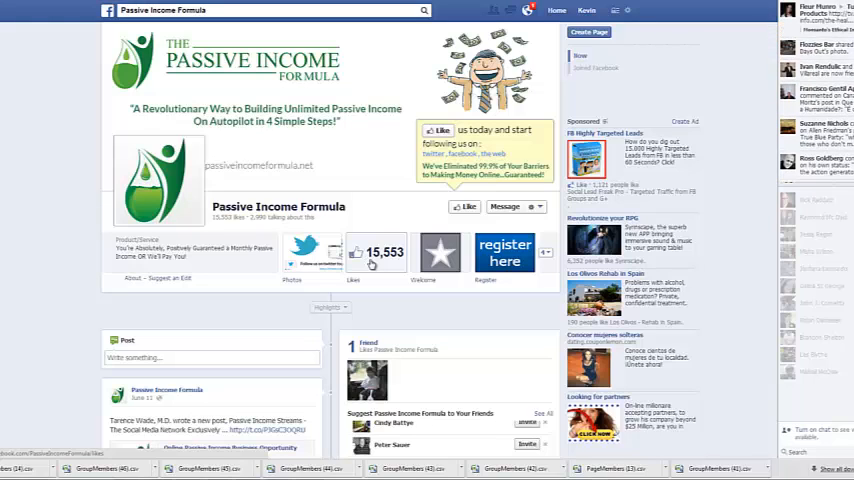
Scroll down the Passive Income Formula page timeline on Facebook.
{"action": "scroll", "scroll_direction": "down", "scroll_amount": 3}
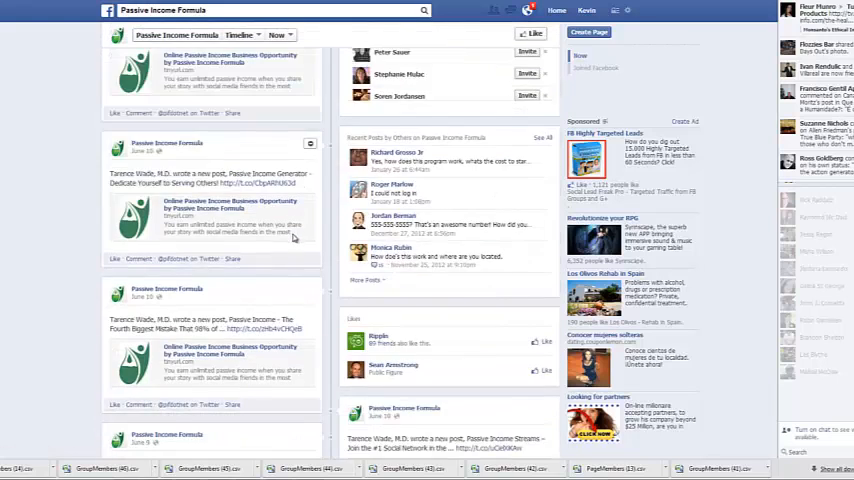
{"action": "scroll", "scroll_direction": "down", "scroll_amount": 3}
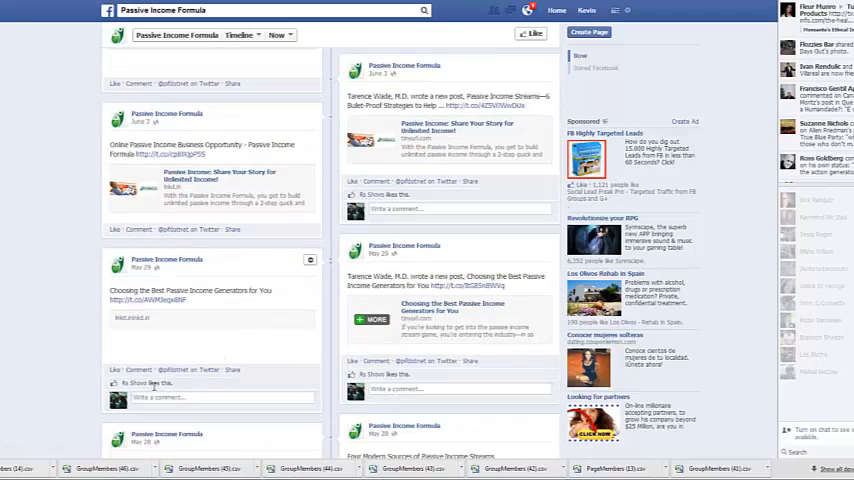
{"action": "scroll", "scroll_direction": "down", "scroll_amount": 3}
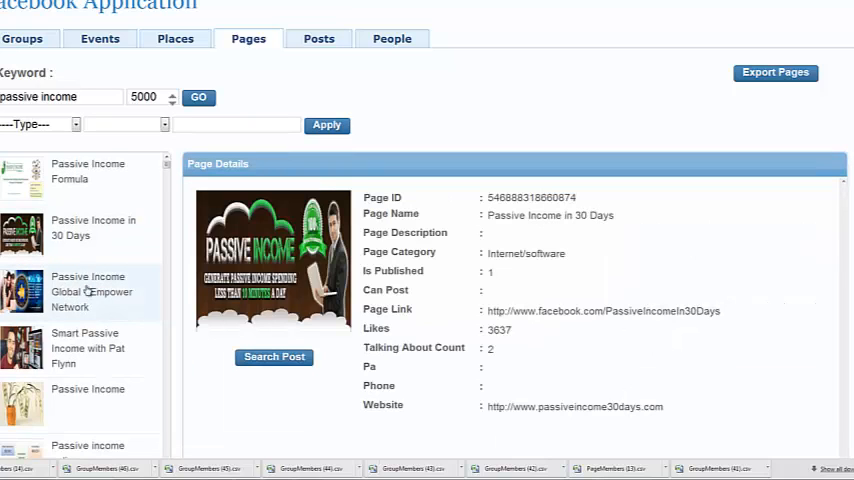
View Passive Income Global - Empower Network's details and open the Smart Passive Income with Pat Flynn page.
{"action": "left_click", "coordinate": [92, 292]}
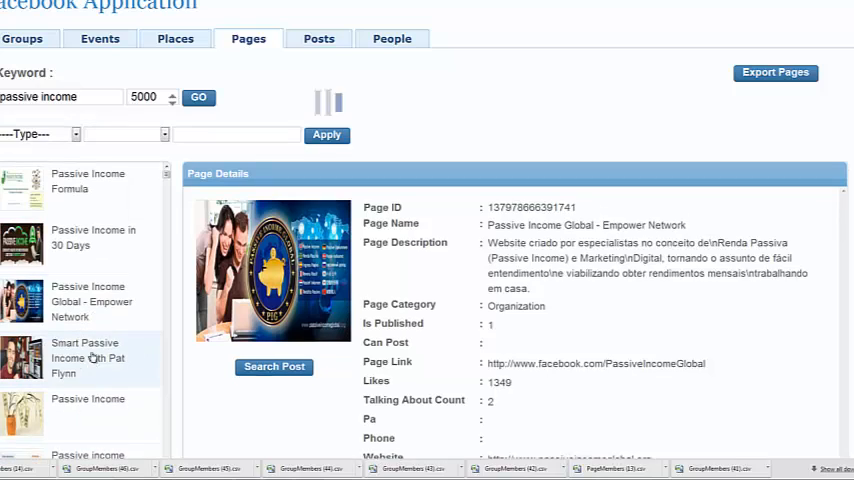
{"action": "left_click", "coordinate": [84, 358]}
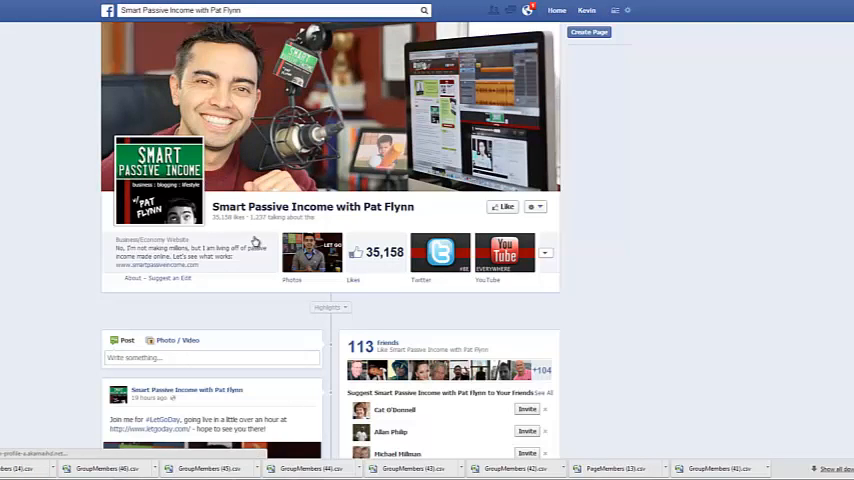
Scroll down the Smart Passive Income with Pat Flynn timeline to review its recent posts.
{"action": "scroll", "scroll_direction": "down", "scroll_amount": 3}
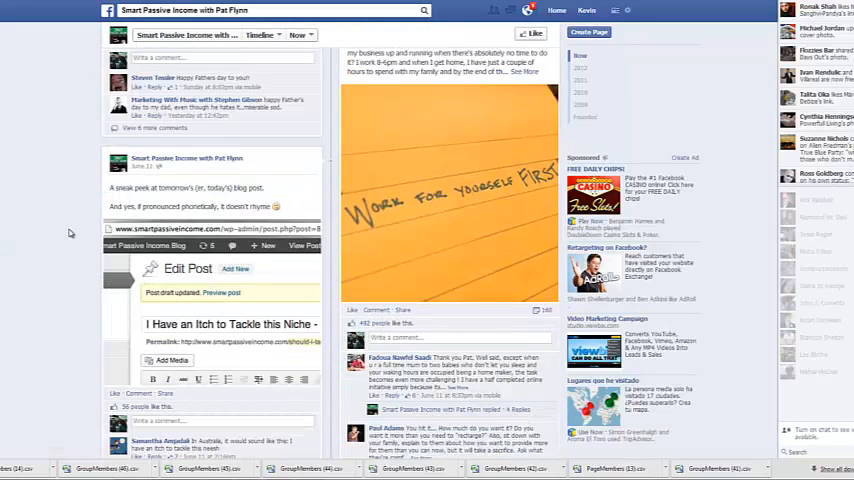
{"action": "scroll", "scroll_direction": "down", "scroll_amount": 3}
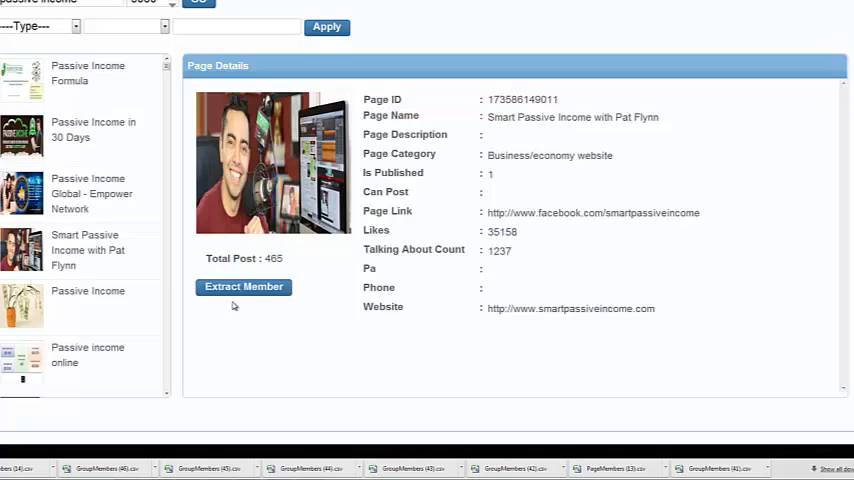
Export the members of the Smart Passive Income with Pat Flynn page and confirm the export.
{"action": "left_click", "coordinate": [244, 288]}
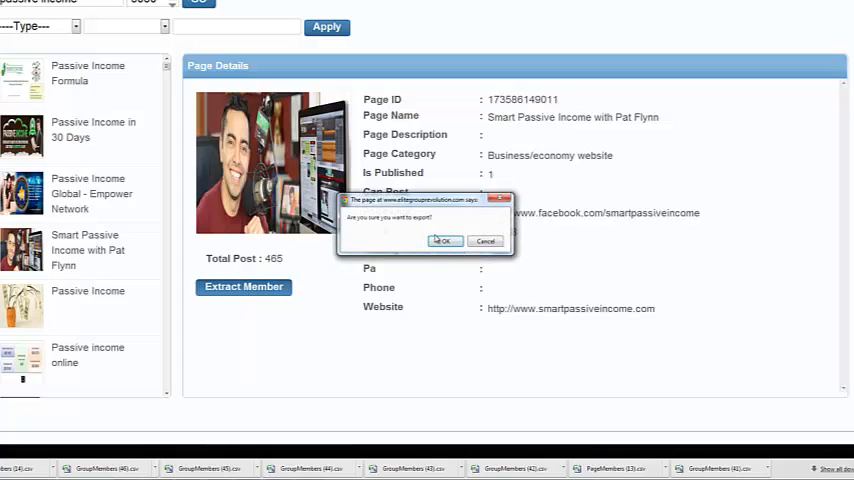
{"action": "left_click", "coordinate": [444, 240]}
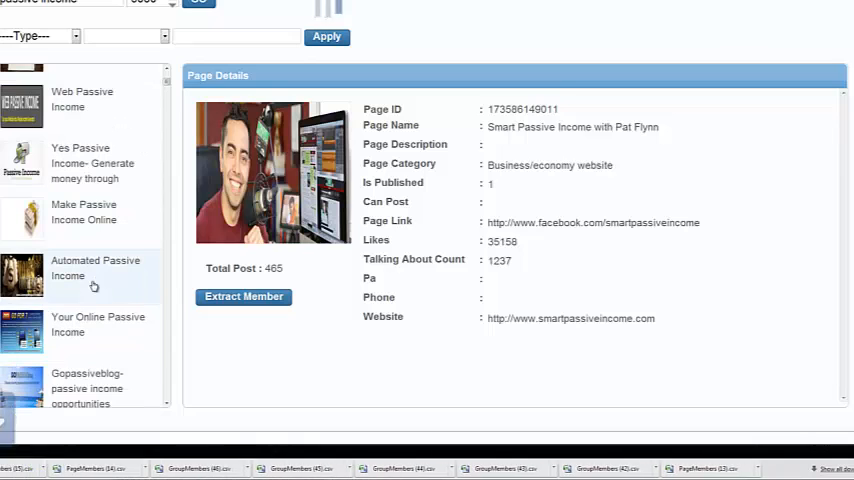
View the Your Online Passive Income page details, then return to the Keyword box.
{"action": "left_click", "coordinate": [96, 320]}
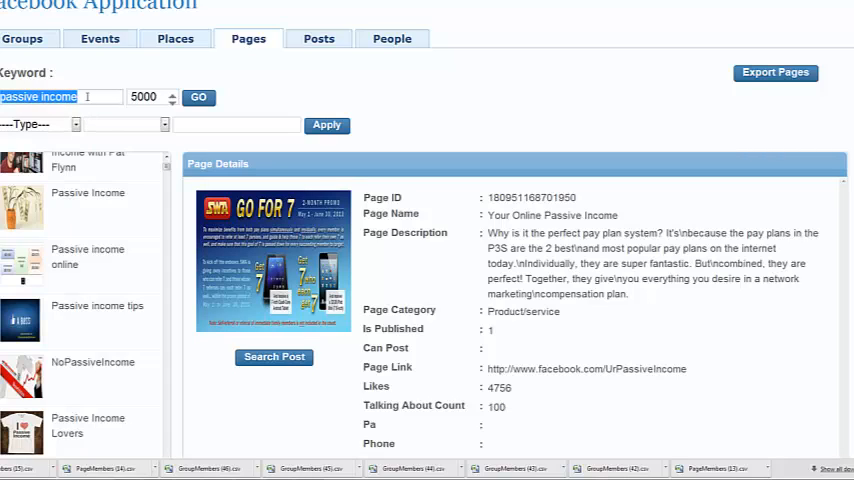
{"action": "left_click", "coordinate": [44, 96]}
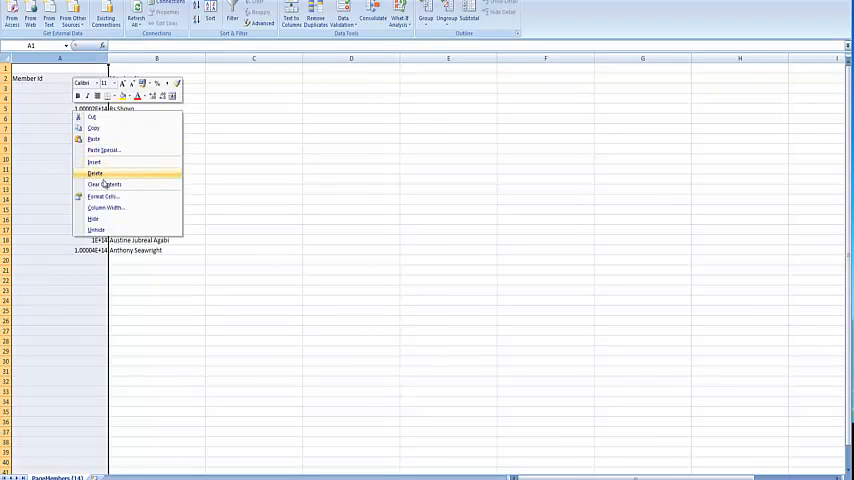
Format the member ID column A as Number with 0 decimal places so full IDs display.
{"action": "left_click", "coordinate": [104, 196]}
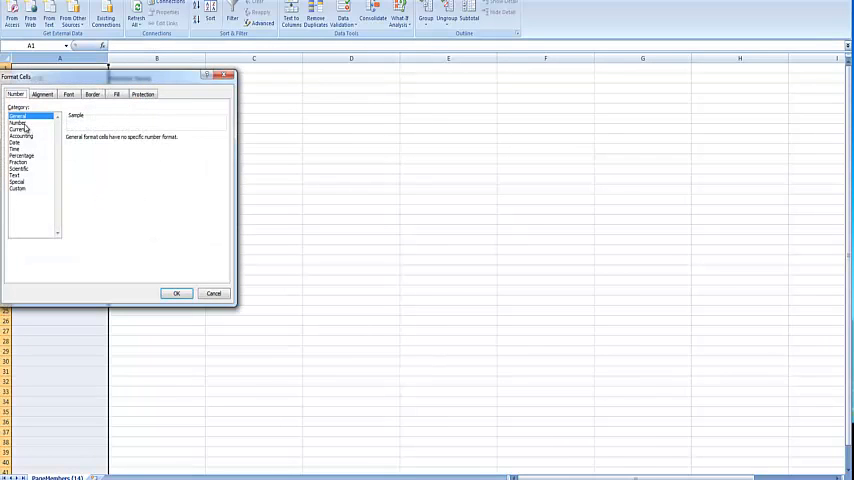
{"action": "left_click", "coordinate": [246, 148]}
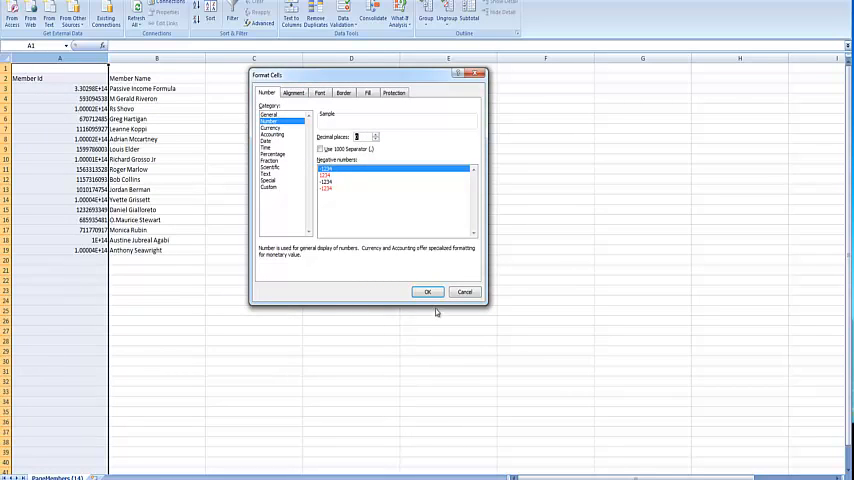
{"action": "left_click", "coordinate": [428, 292]}
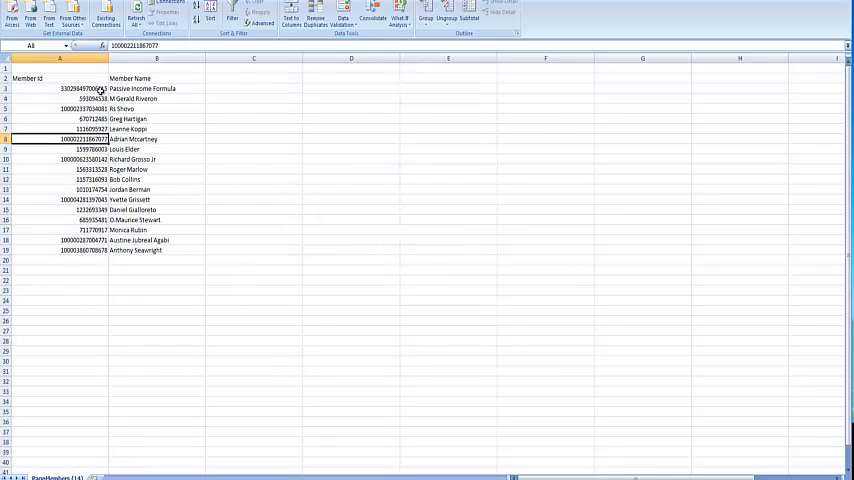
Select the member rows and paste the other exported member lists below in columns A and B.
{"action": "left_click", "coordinate": [58, 88]}
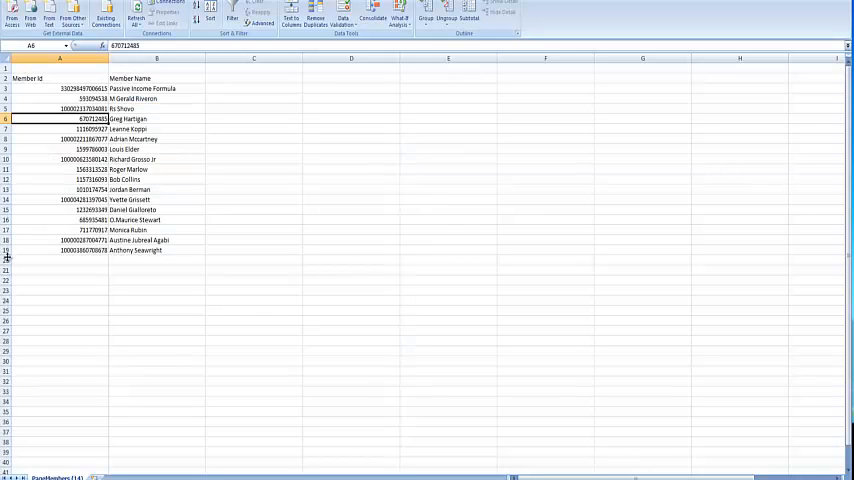
{"action": "left_click", "coordinate": [58, 260]}
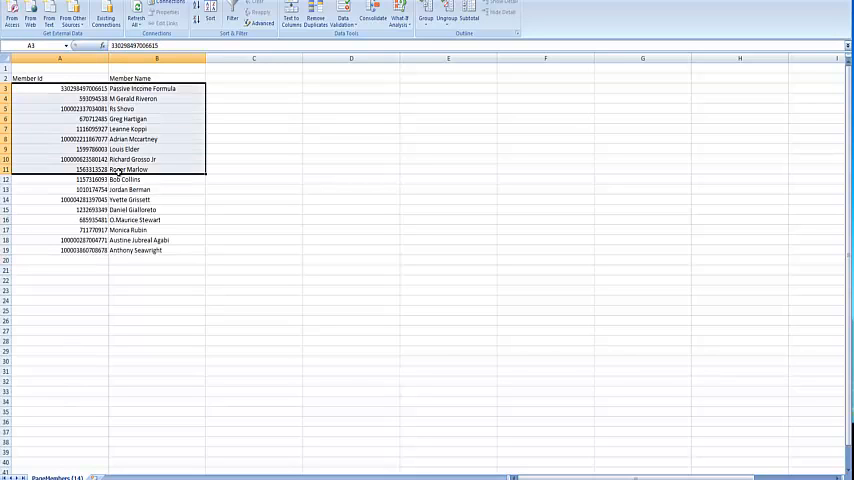
{"action": "left_click", "coordinate": [156, 98]}
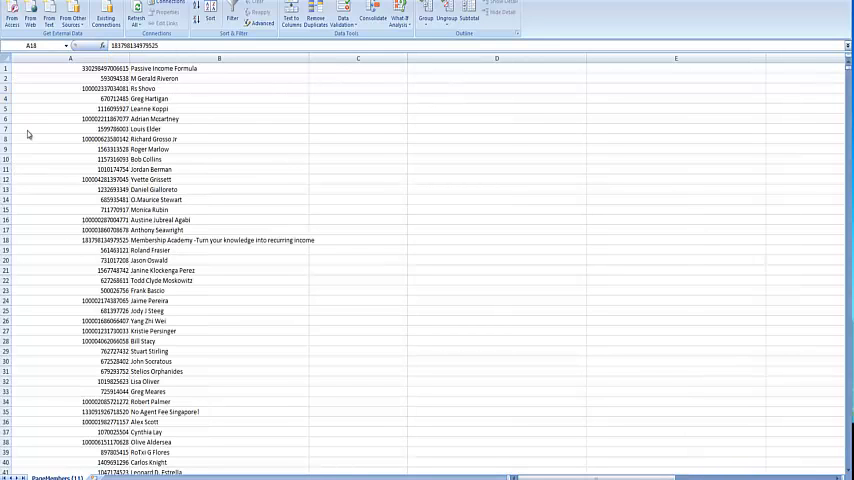
{"action": "scroll", "scroll_direction": "down", "scroll_amount": 3}
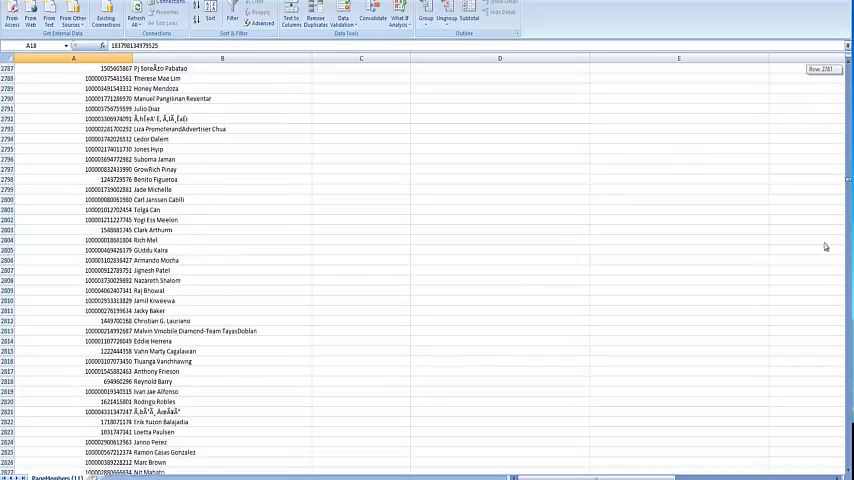
{"action": "scroll", "scroll_direction": "down", "scroll_amount": 3}
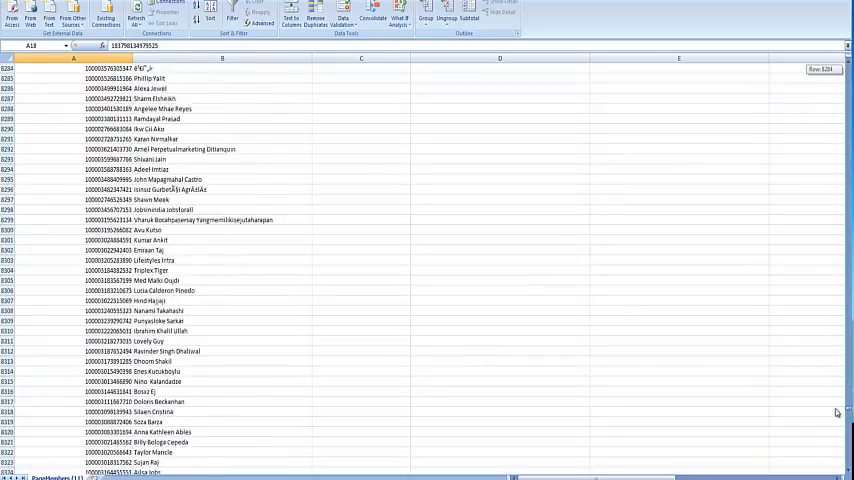
{"action": "scroll", "scroll_direction": "down", "scroll_amount": 3}
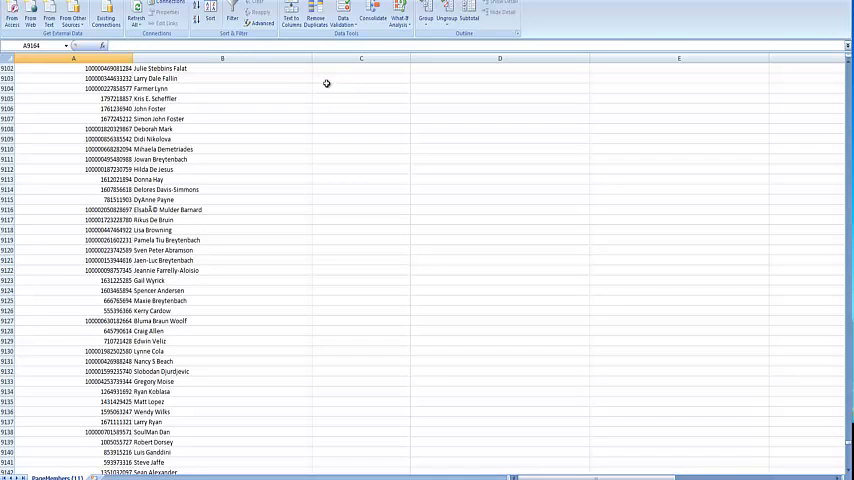
{"action": "mouse_move", "coordinate": [486, 116]}
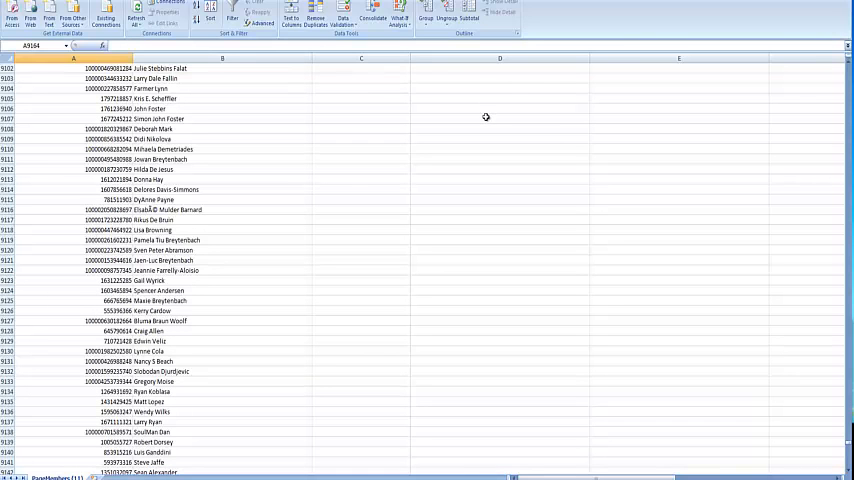